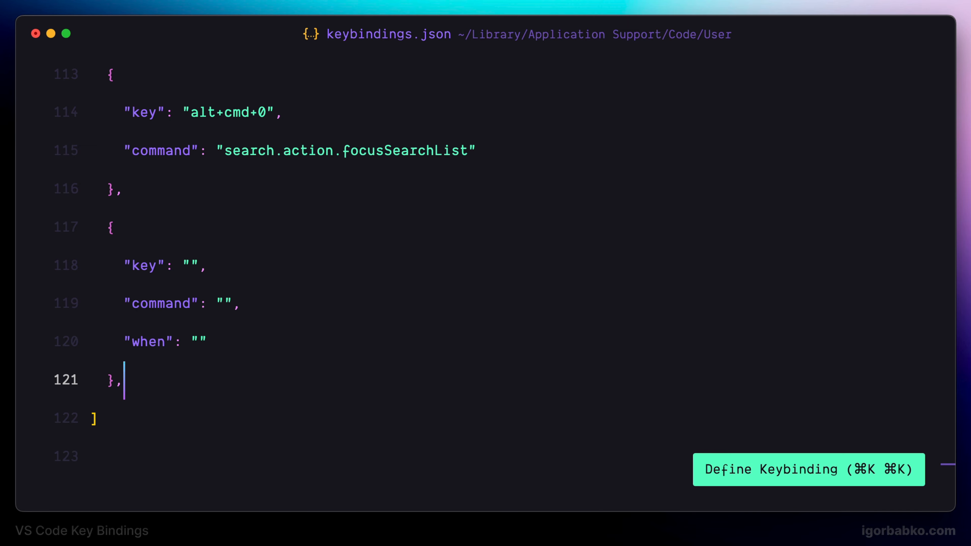
# Bind alt+enter to editor.action.showContextMenu with when clause editorTextFocus.
pyautogui.click(191, 266)
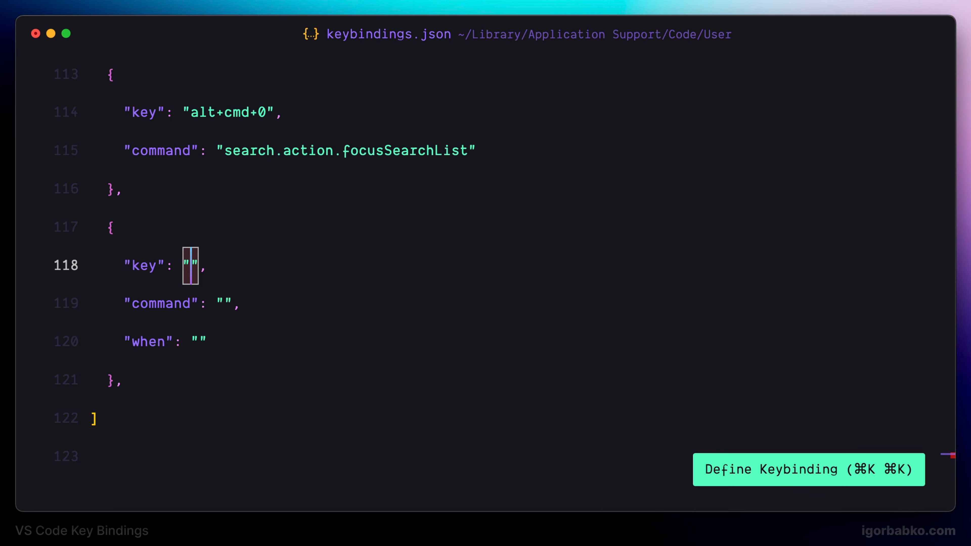
pyautogui.write('alt+')
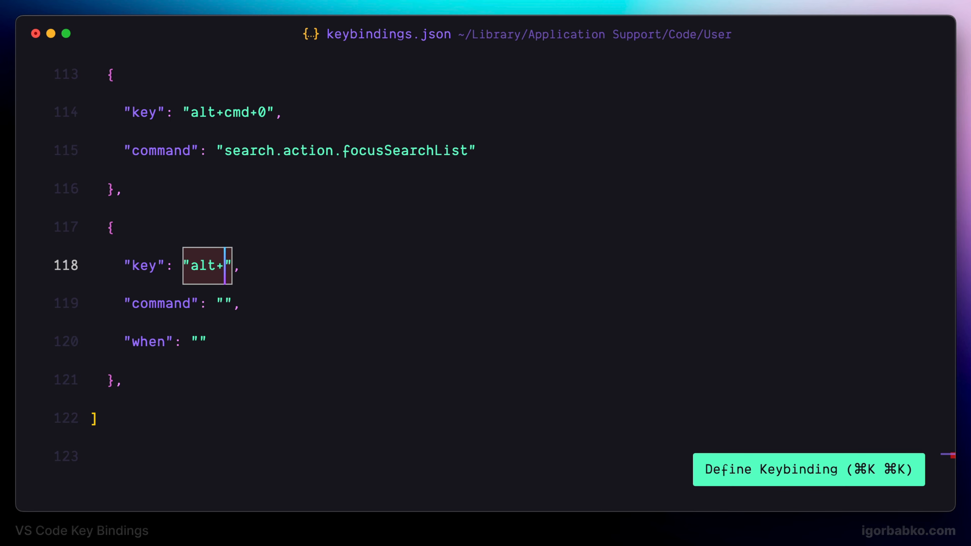
pyautogui.write('enter')
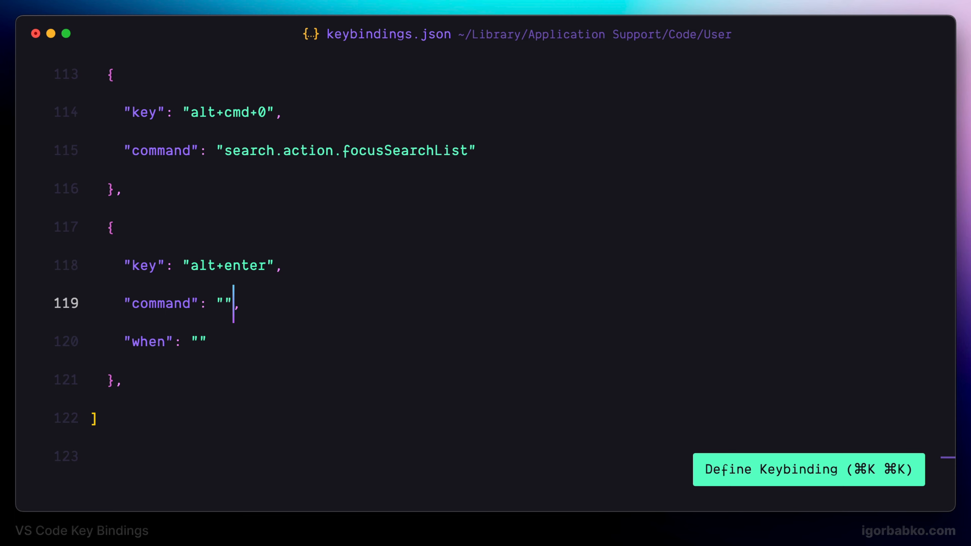
pyautogui.write('edi')
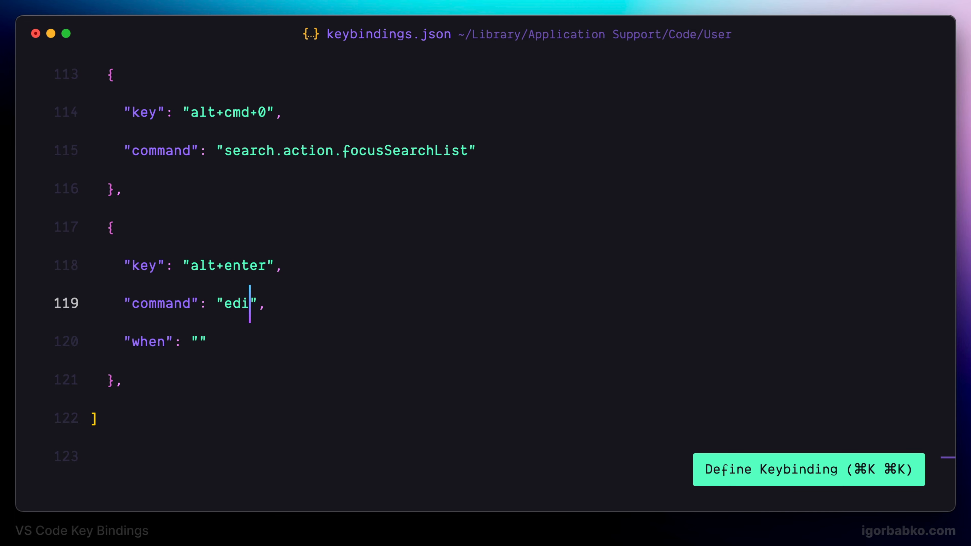
pyautogui.write('tor.action.sh')
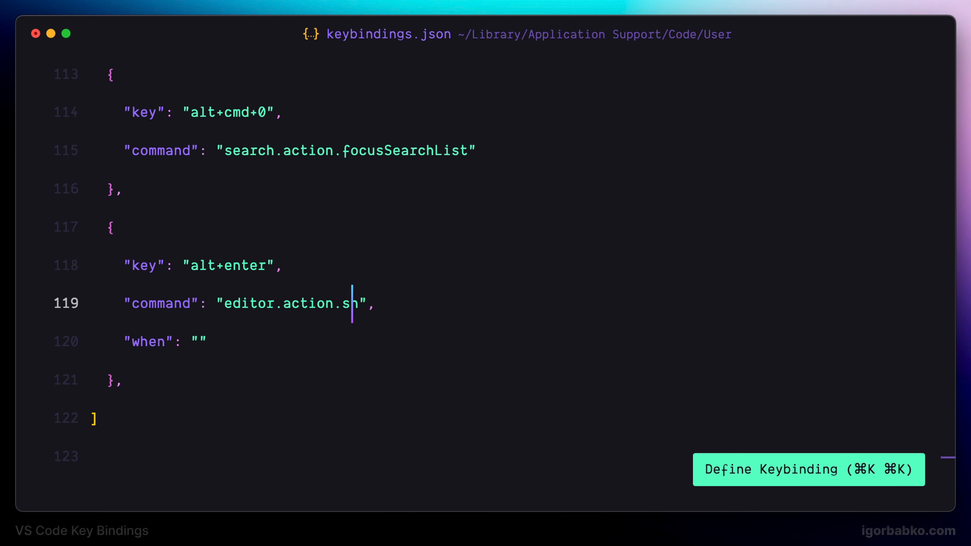
pyautogui.write('owContext')
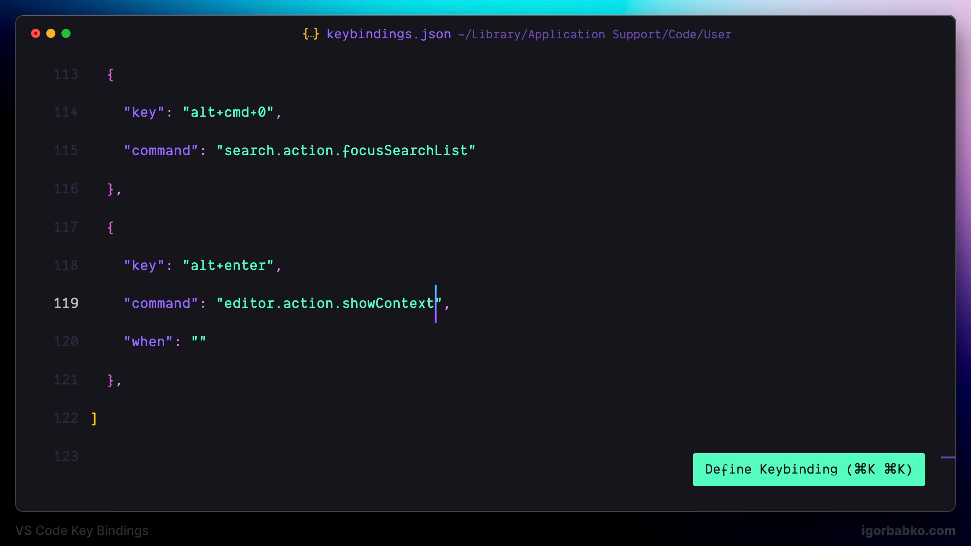
pyautogui.write('Menu')
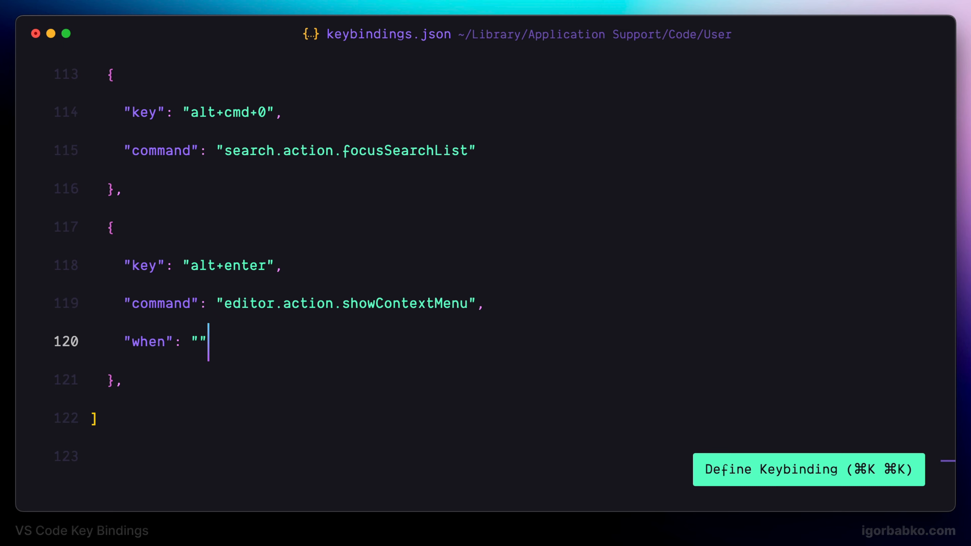
pyautogui.write('editorTe')
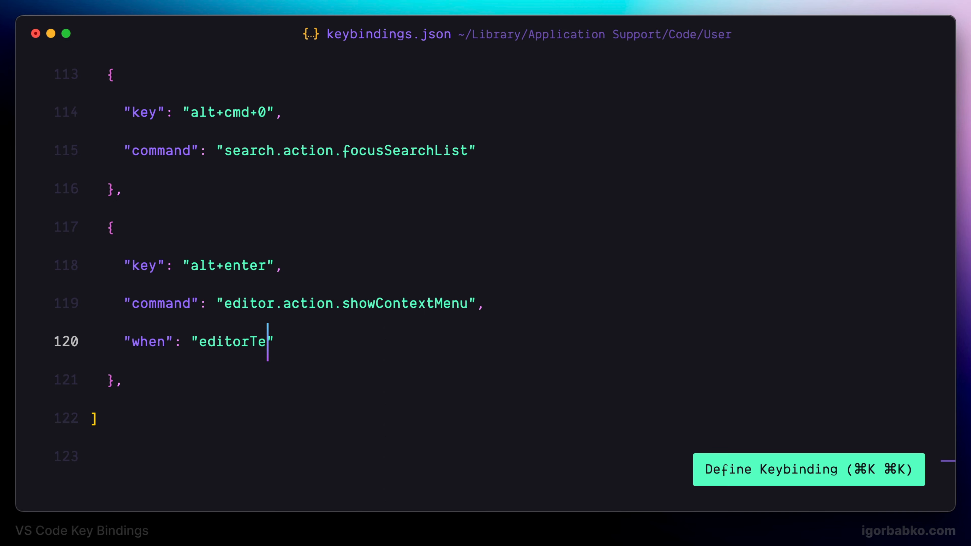
pyautogui.write('xtFocus')
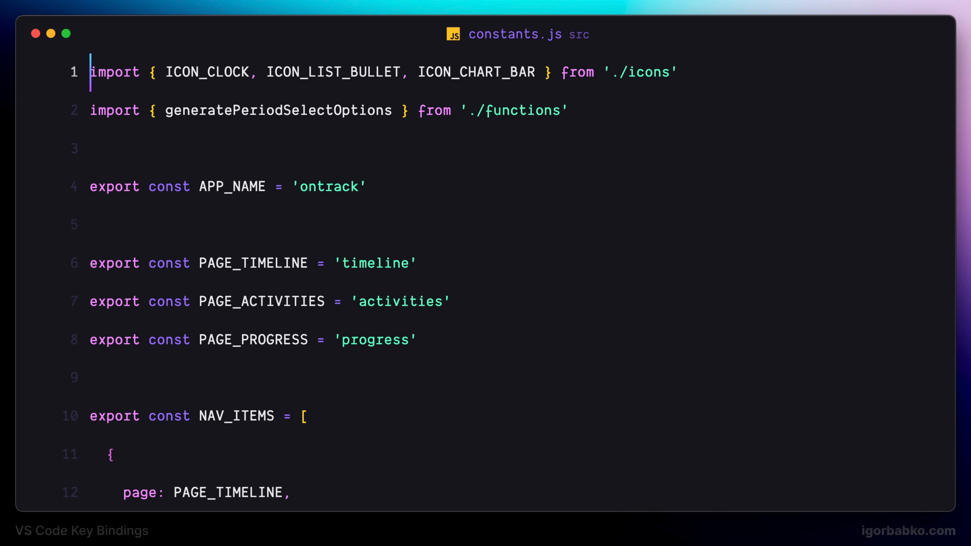
pyautogui.click(259, 262)
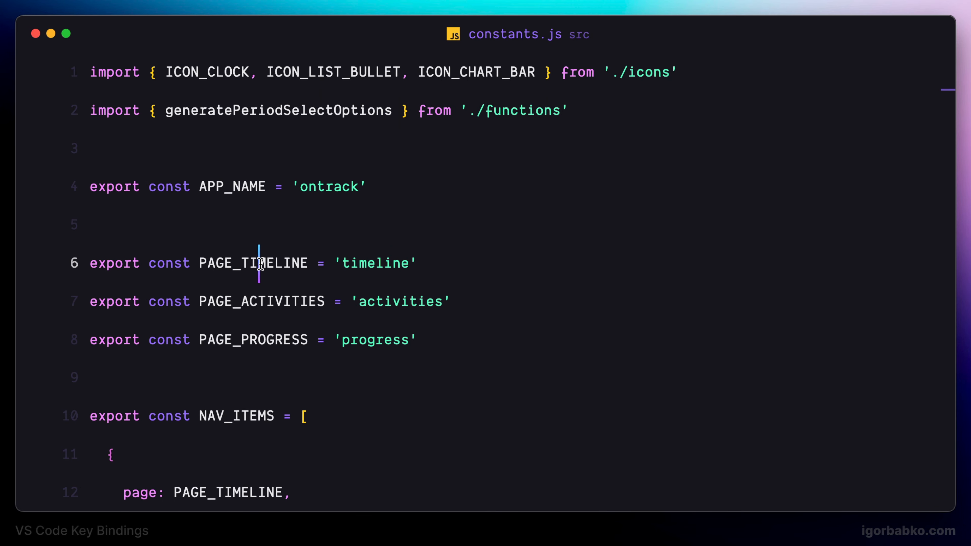
pyautogui.rightClick(259, 263)
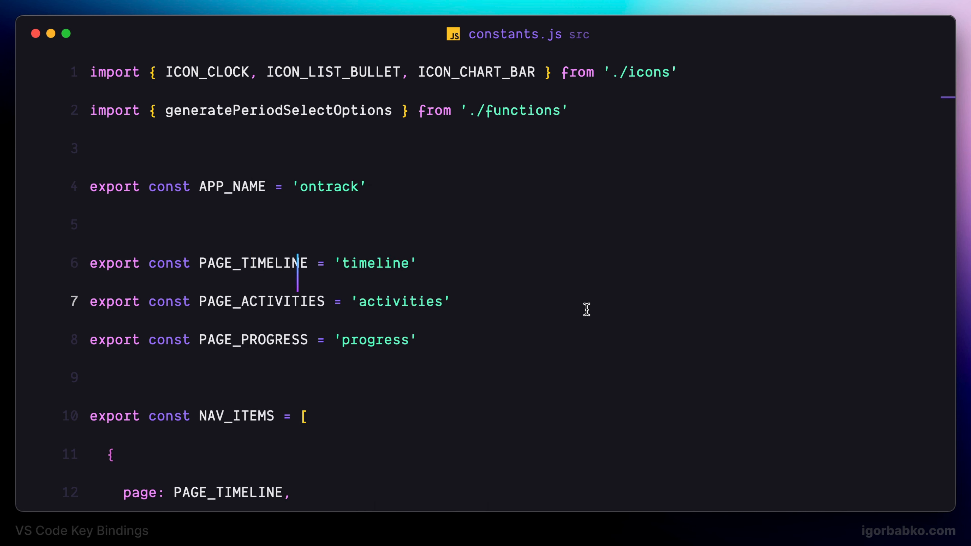
pyautogui.click(376, 262)
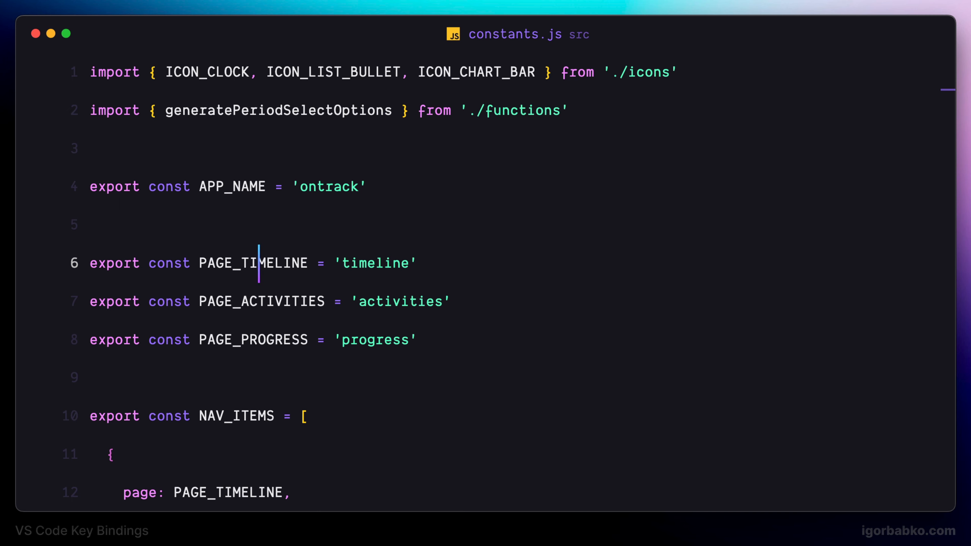
pyautogui.rightClick(260, 262)
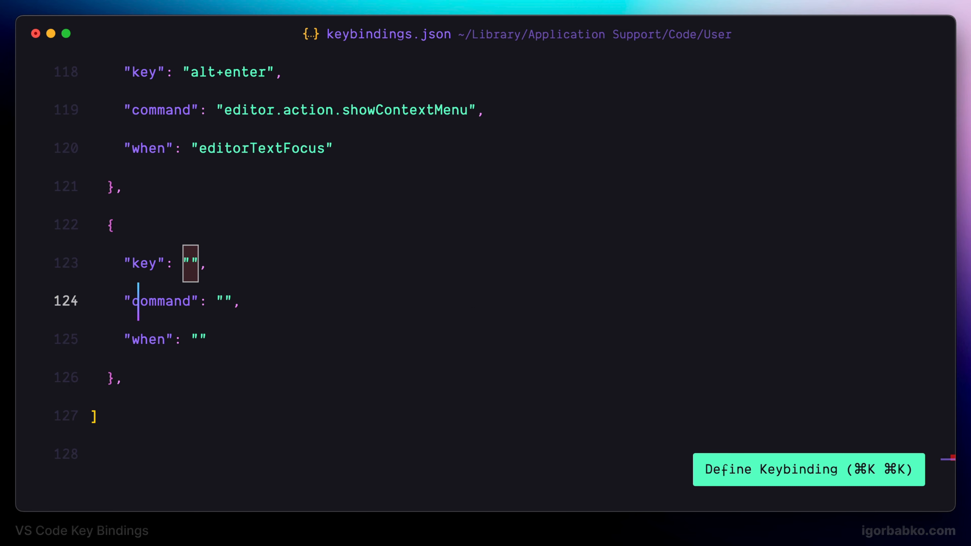
# Bind cmd+j to editor.action.copyLinesDownAction when editorTextFocus && !editorReadonly.
pyautogui.write('cmd')
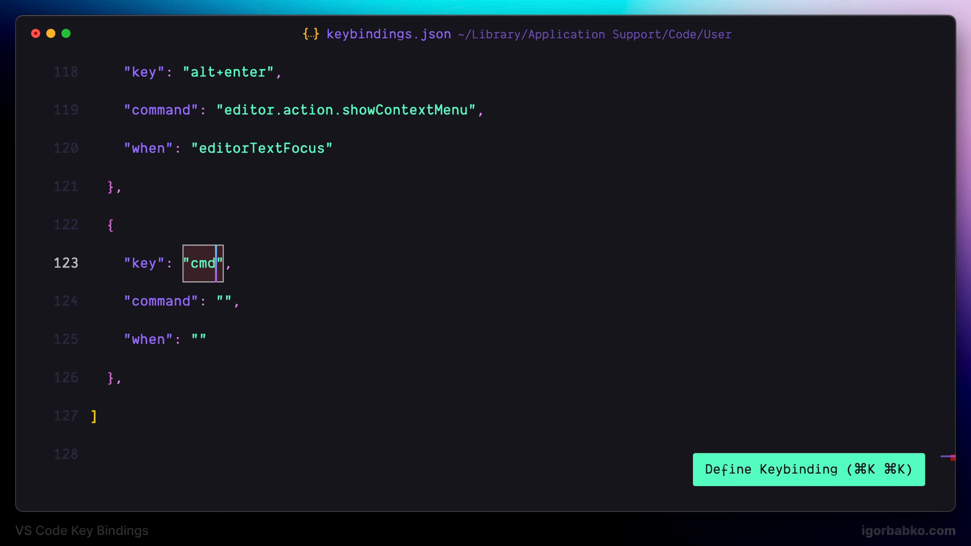
pyautogui.write('e')
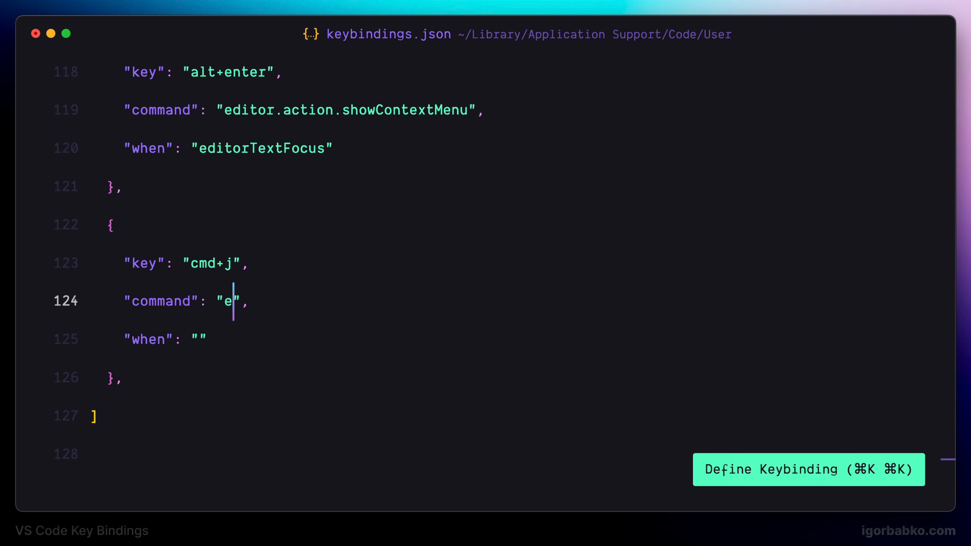
pyautogui.write('ditor.action.cop')
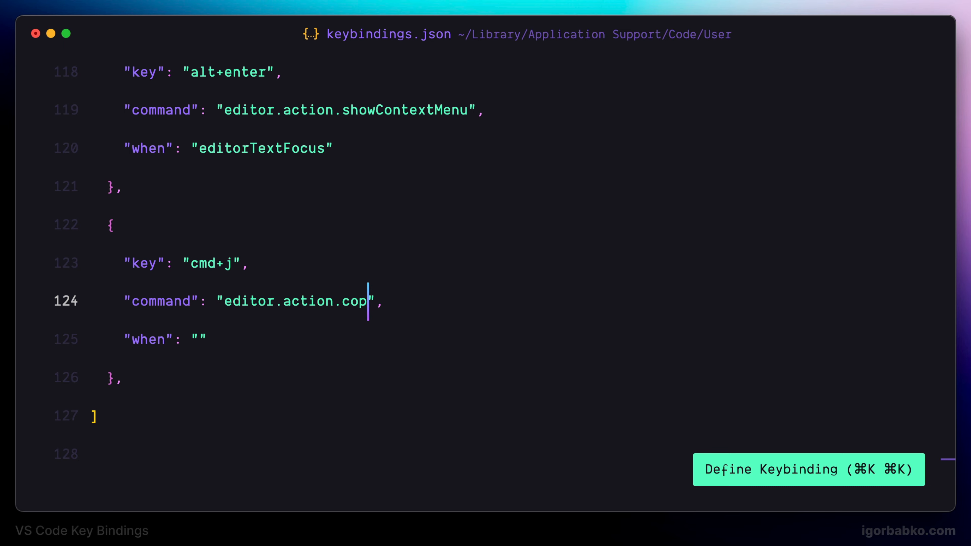
pyautogui.write('yLinesDown')
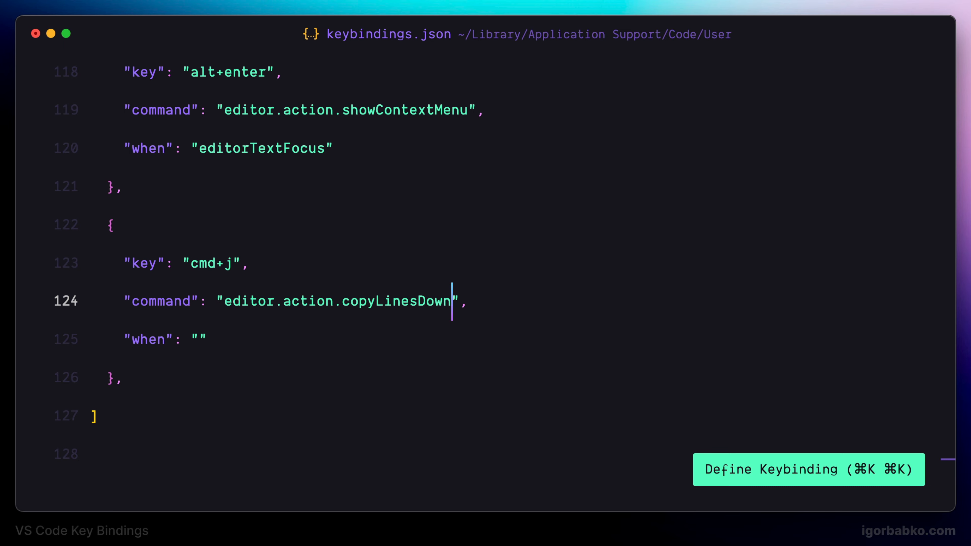
pyautogui.write('Action')
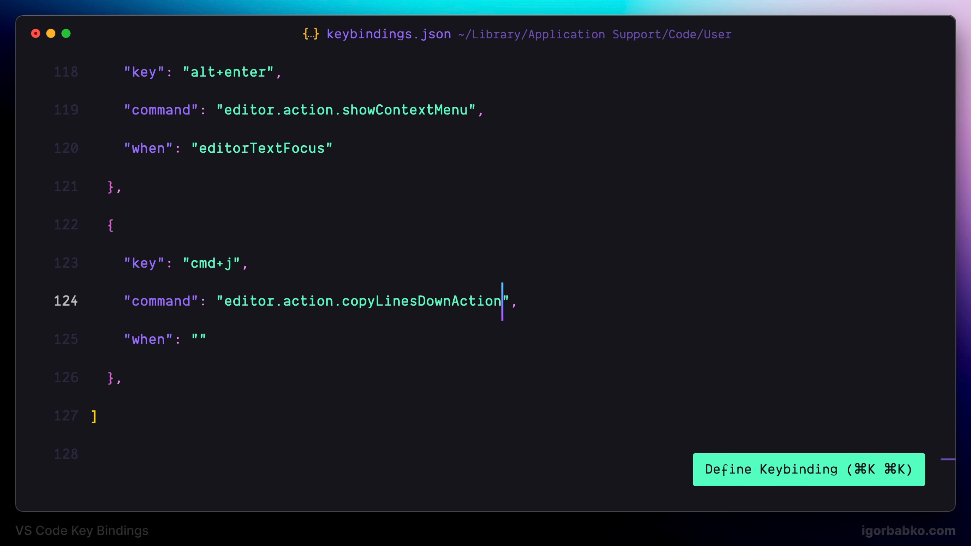
pyautogui.write('editorT')
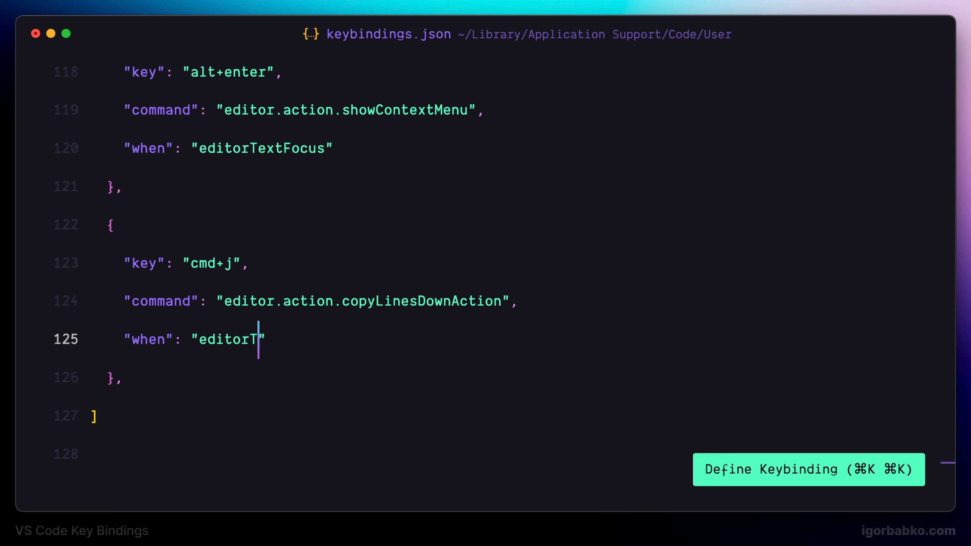
pyautogui.write('extFocus &&')
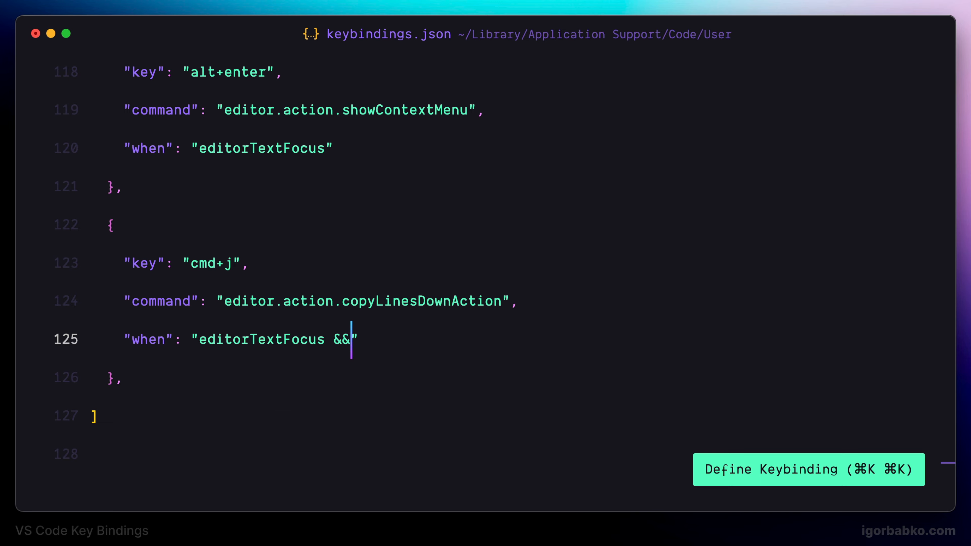
pyautogui.write('!editorReado')
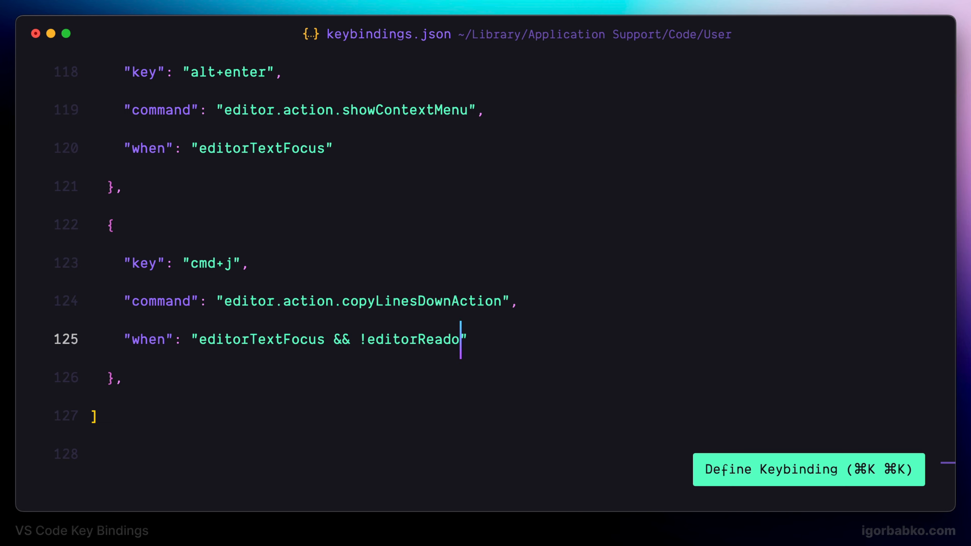
pyautogui.write('ly')
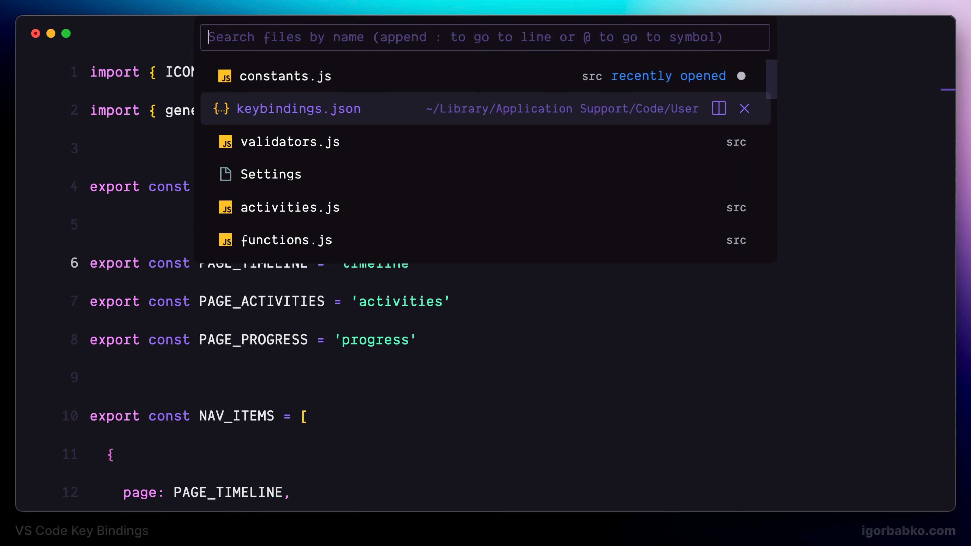
# In keybindings.json, give the third entry key alt+cmd+k and command editor.action.formatDocument.
pyautogui.click(299, 108)
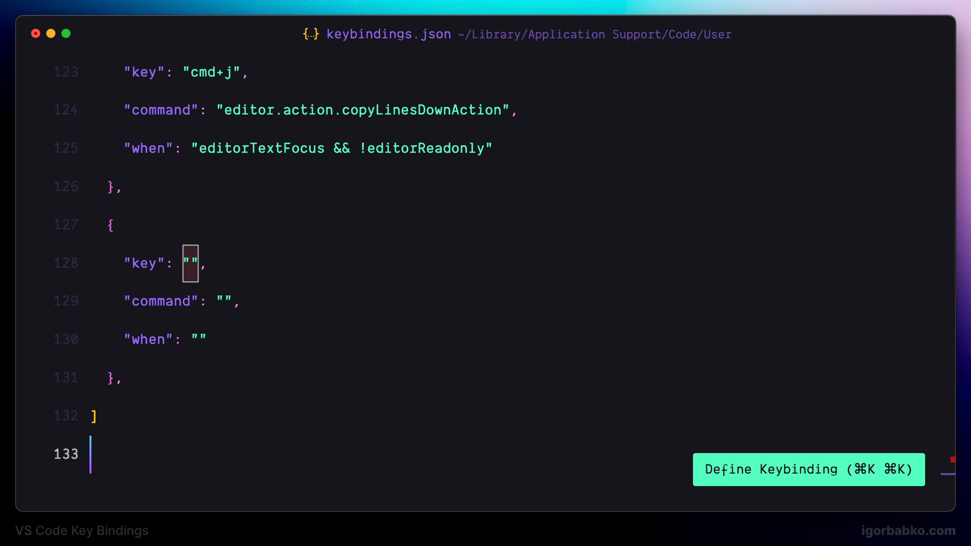
pyautogui.click(189, 263)
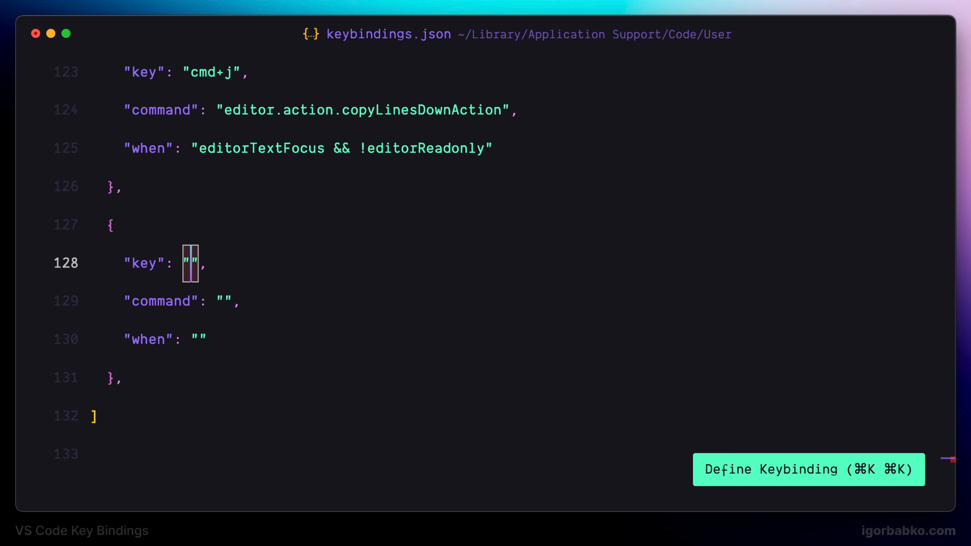
pyautogui.write('alt+cmd+')
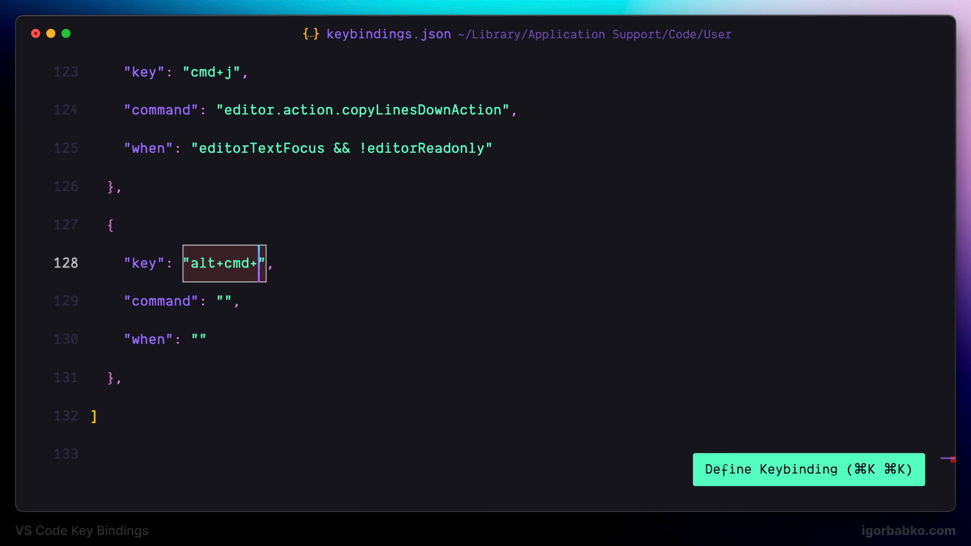
pyautogui.write('k')
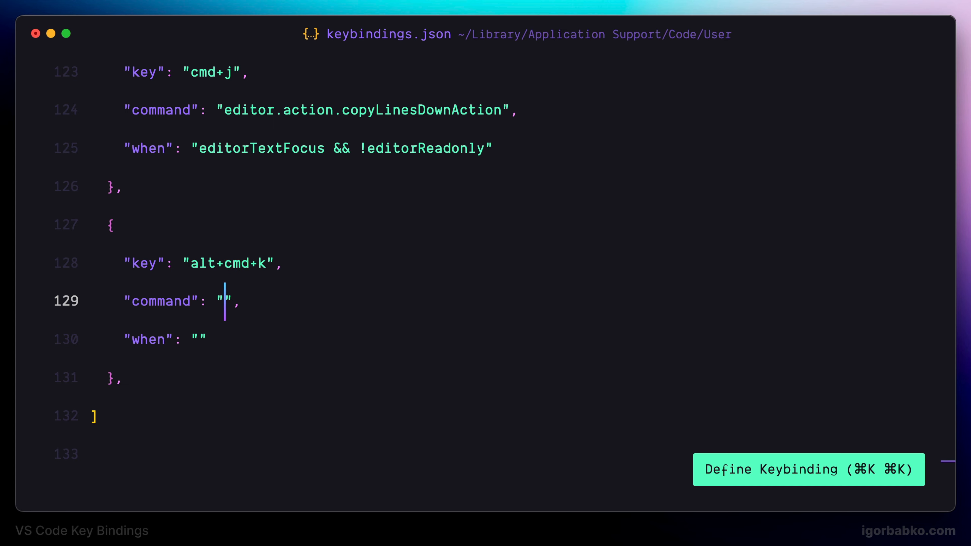
pyautogui.write('editor.act')
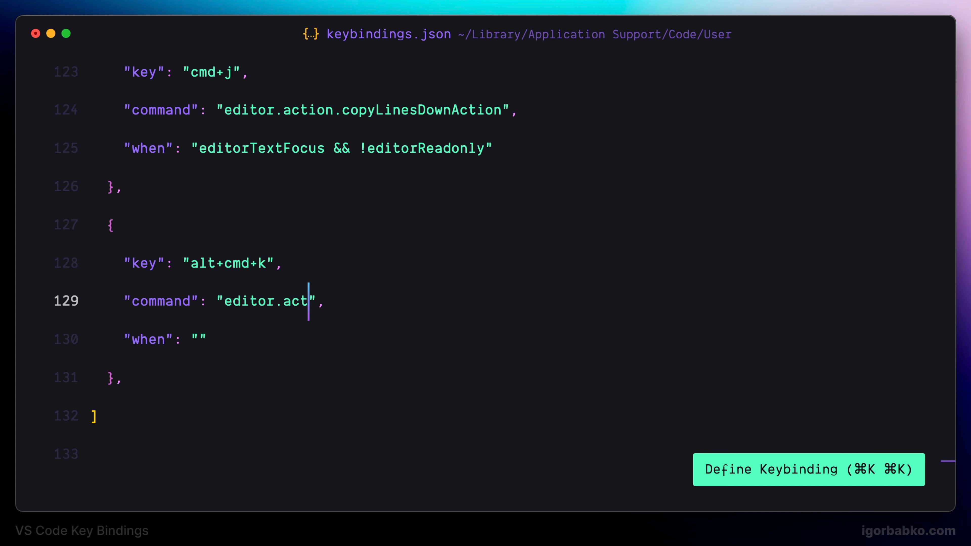
pyautogui.write('ion.formatDocu')
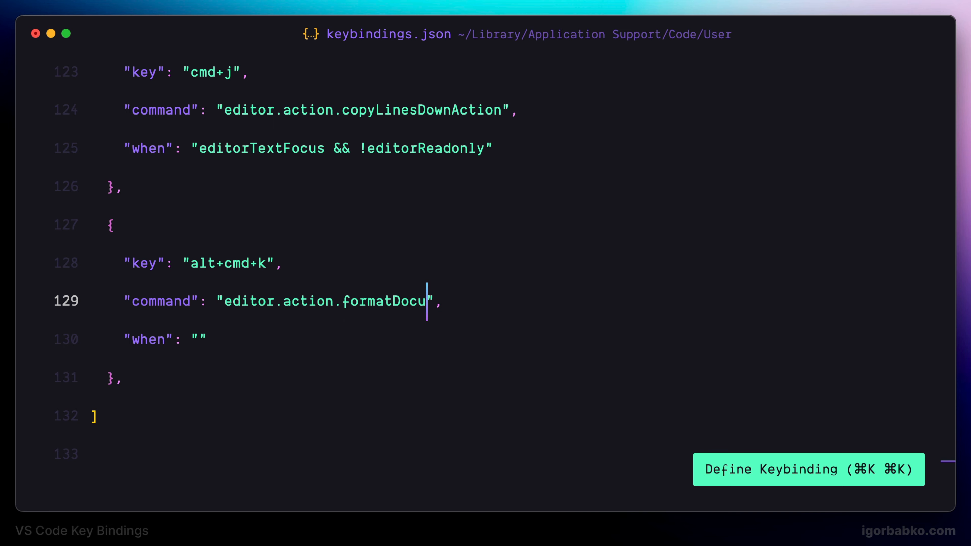
pyautogui.write('ment')
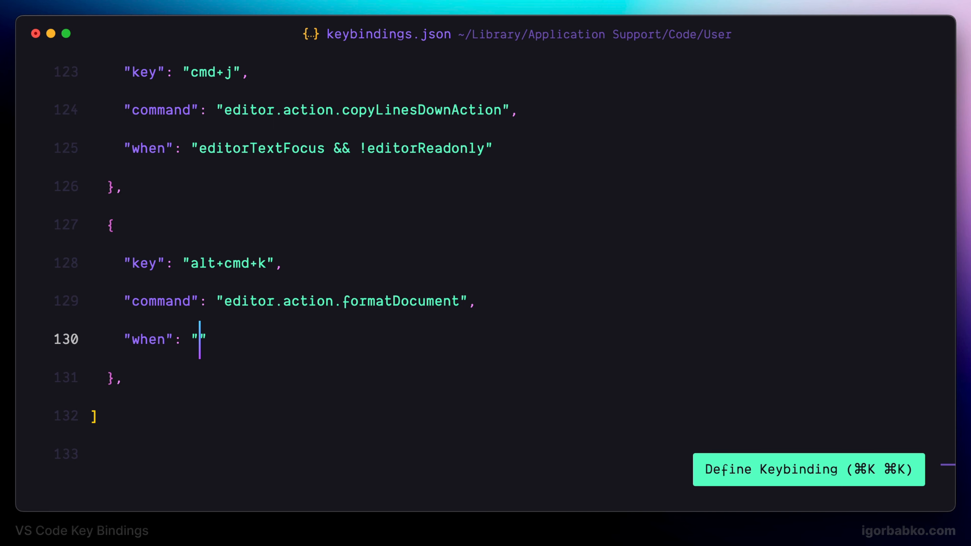
# Set its when clause to editorHasDocumentFormattingProvider && editorTextFocus && !editorReadonly && !inCompos..., then return to keybindings.json.
pyautogui.write('editorHasD')
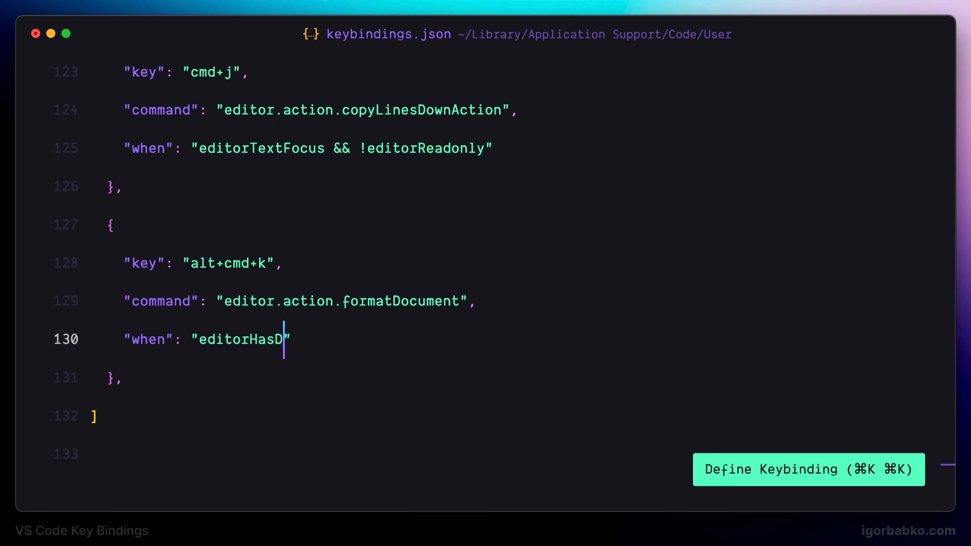
pyautogui.write('ocumentFormatt')
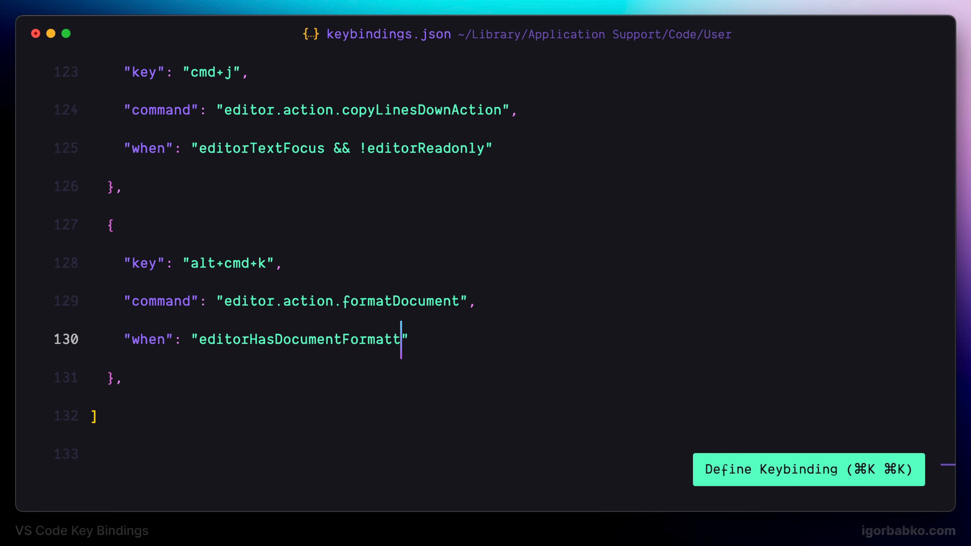
pyautogui.write('ingProvider')
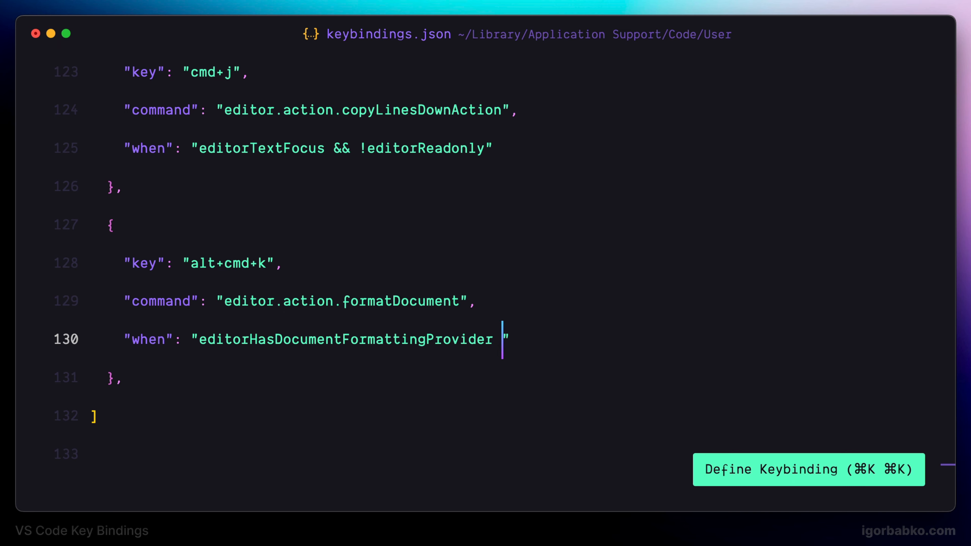
pyautogui.write('&& editorText')
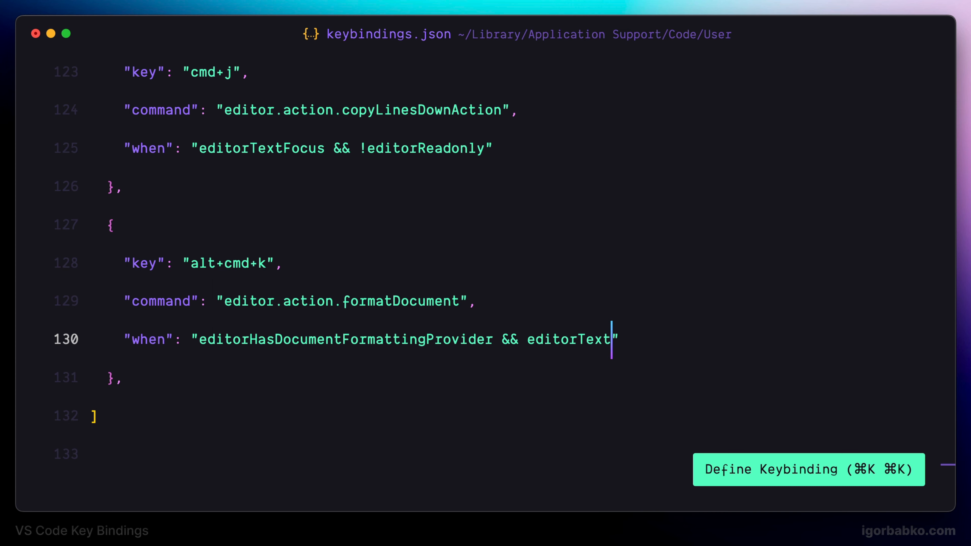
pyautogui.write('Focus && !')
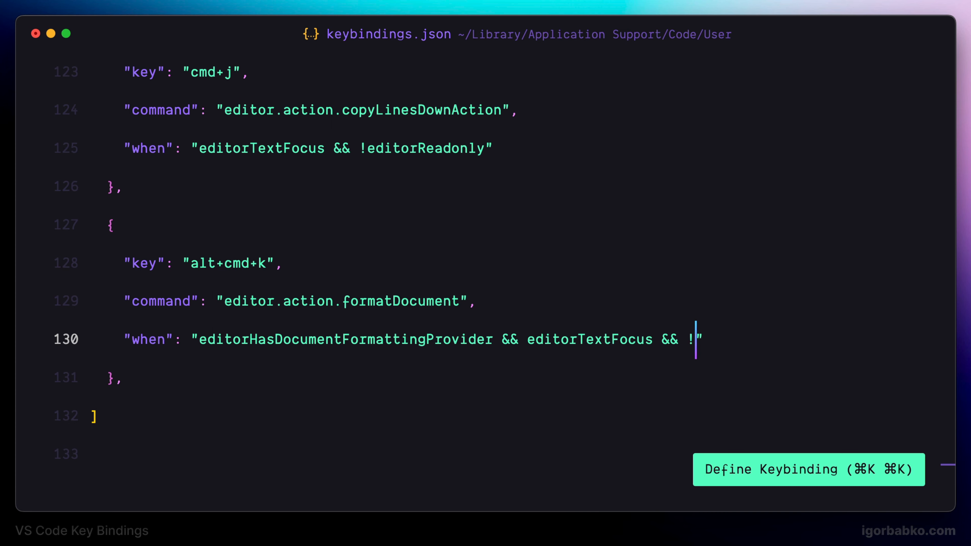
pyautogui.write('editorReadonly')
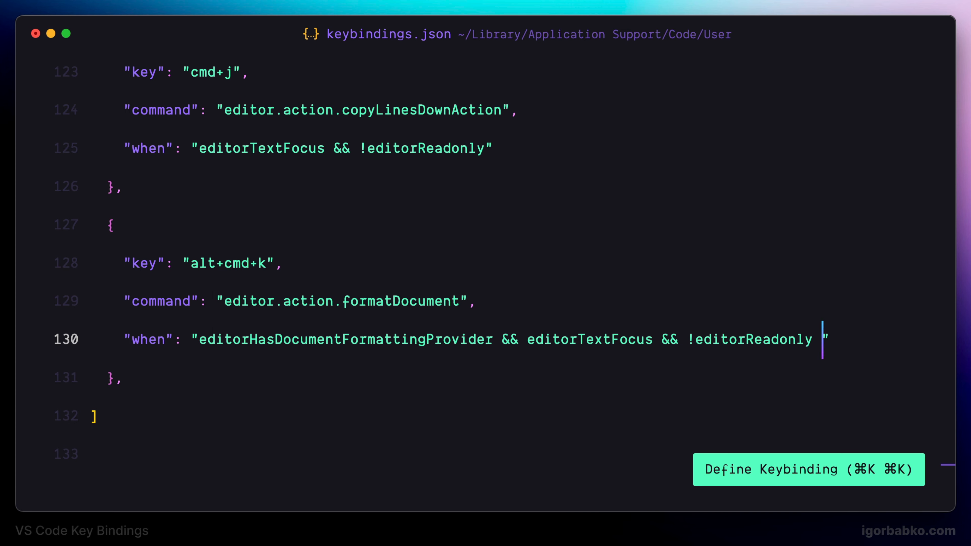
pyautogui.write('&& !inCom')
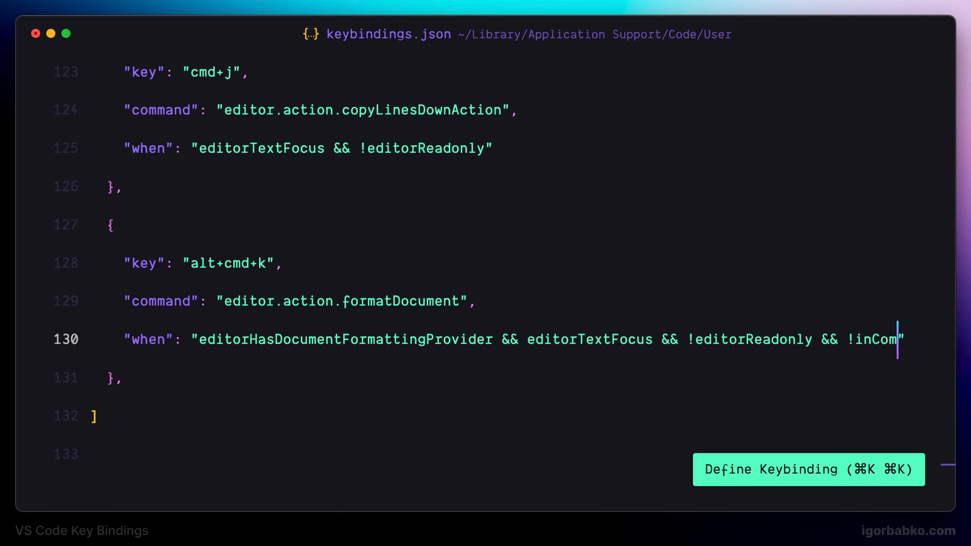
pyautogui.write('positeEditor')
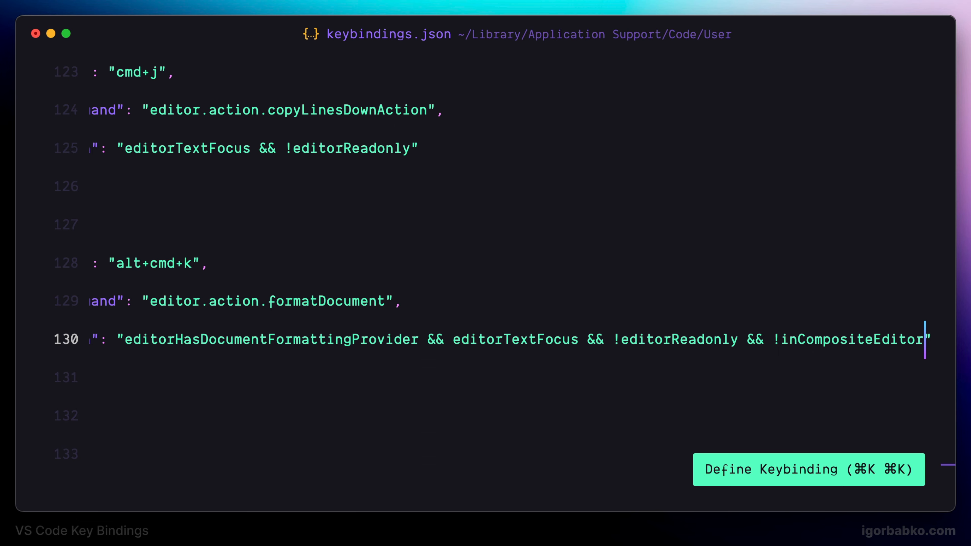
pyautogui.press('cmd+p')
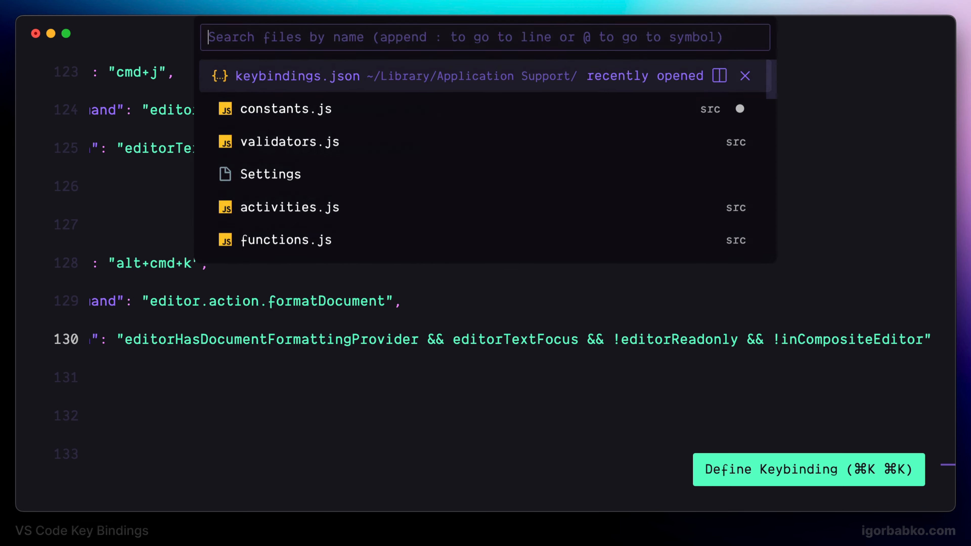
pyautogui.click(289, 141)
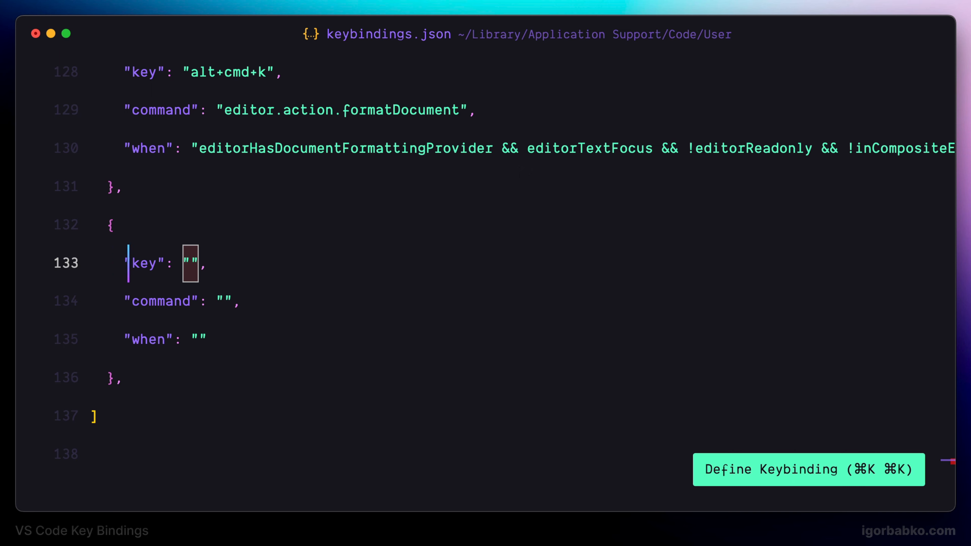
# Bind cmd+m cmd+w to editor.emmet.action.wrapWithAbbreviation when editorTextFocus.
pyautogui.write('cmd+m cmd')
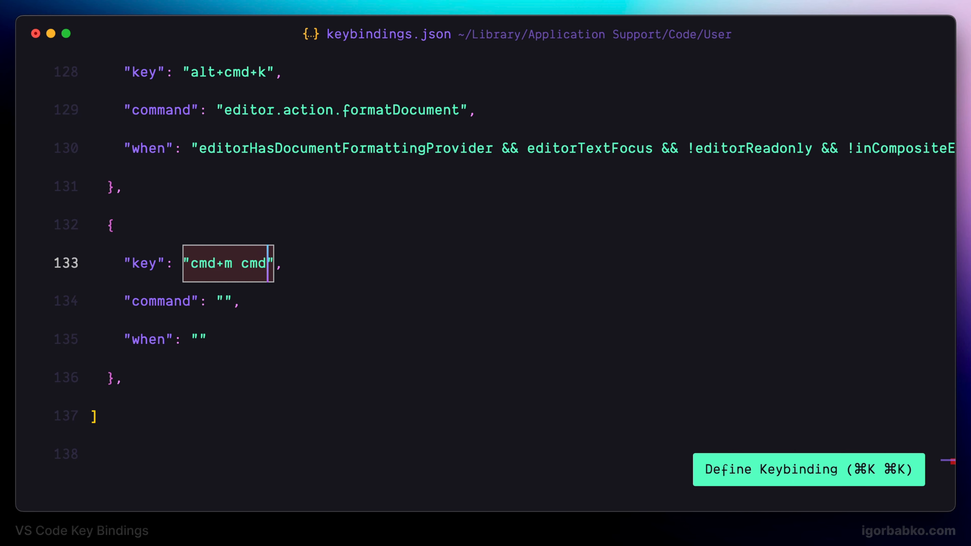
pyautogui.write('w')
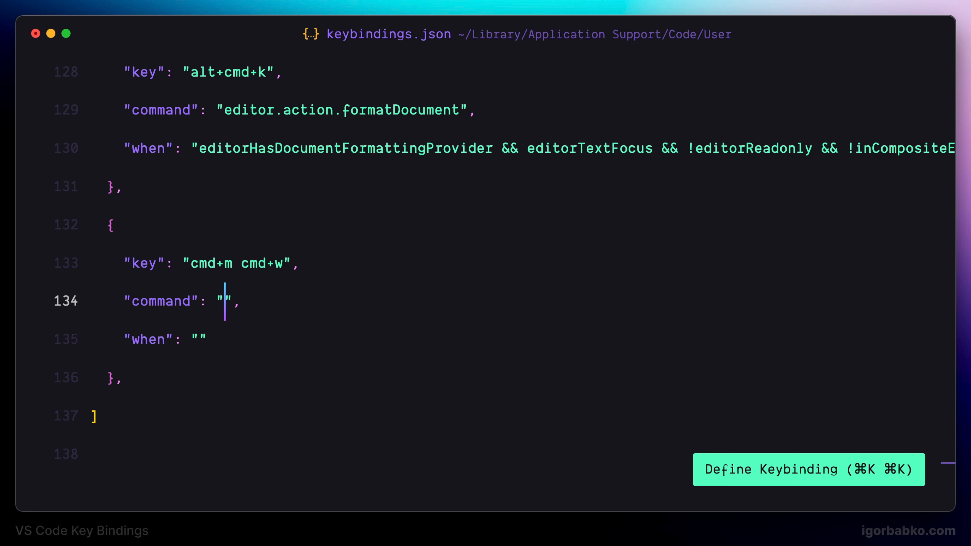
pyautogui.write('editor.emmet')
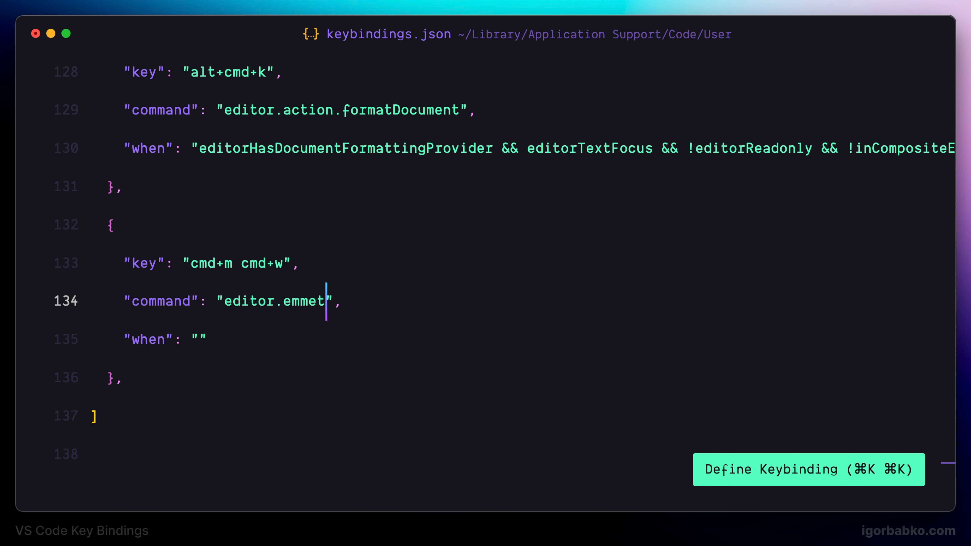
pyautogui.write('.action')
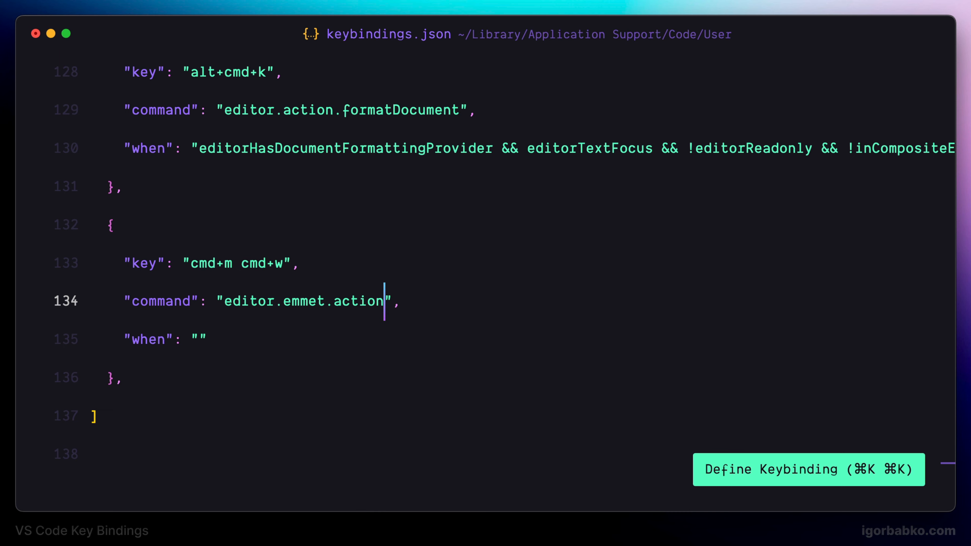
pyautogui.write('.wrapW')
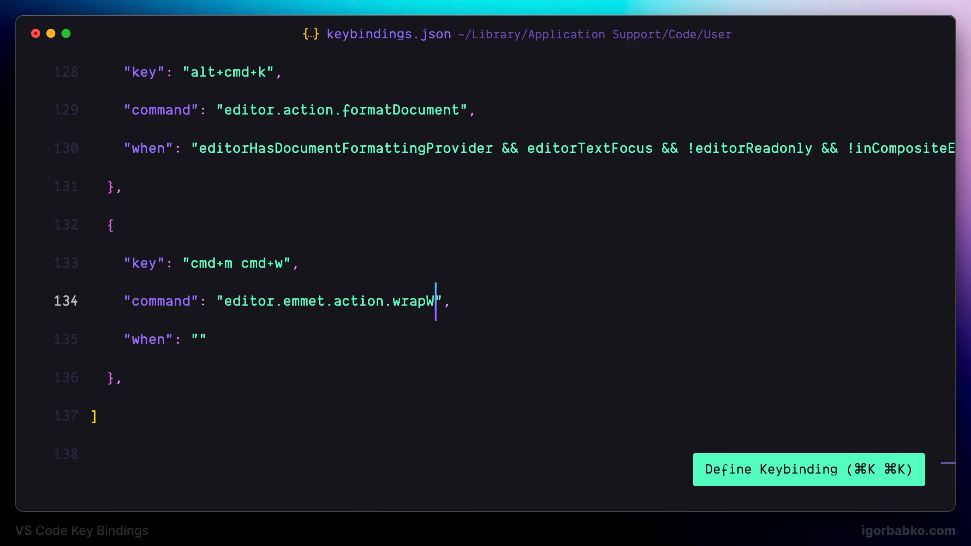
pyautogui.write('ithAbbreviation')
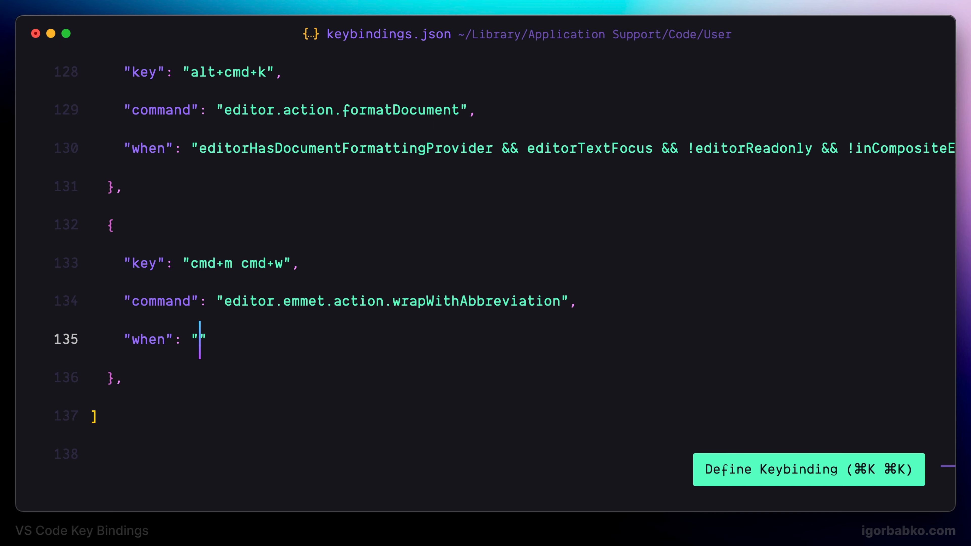
pyautogui.write('editorTex')
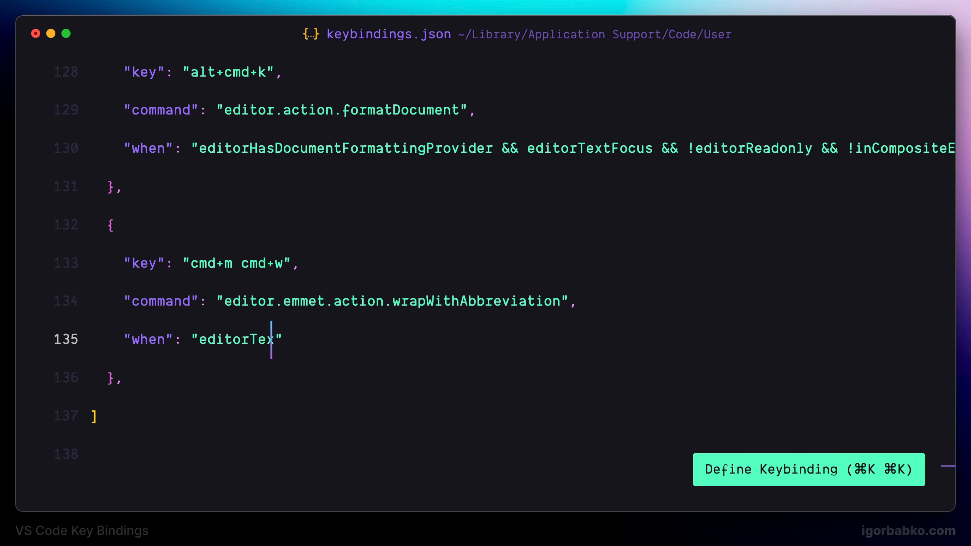
pyautogui.write('tFocus')
pyautogui.write('in')
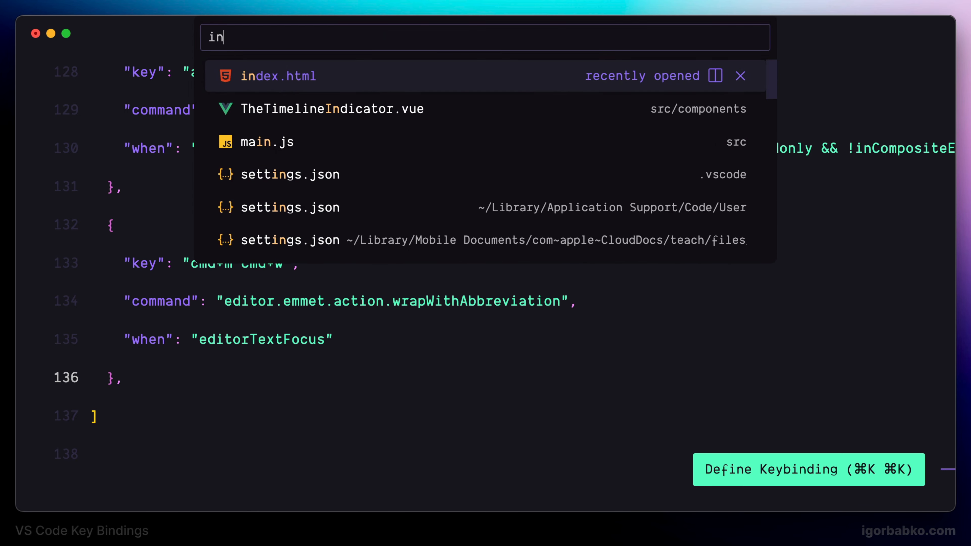
# In index.html, wrap the app div line using the Emmet abbreviation div.wrapper.
pyautogui.click(279, 76)
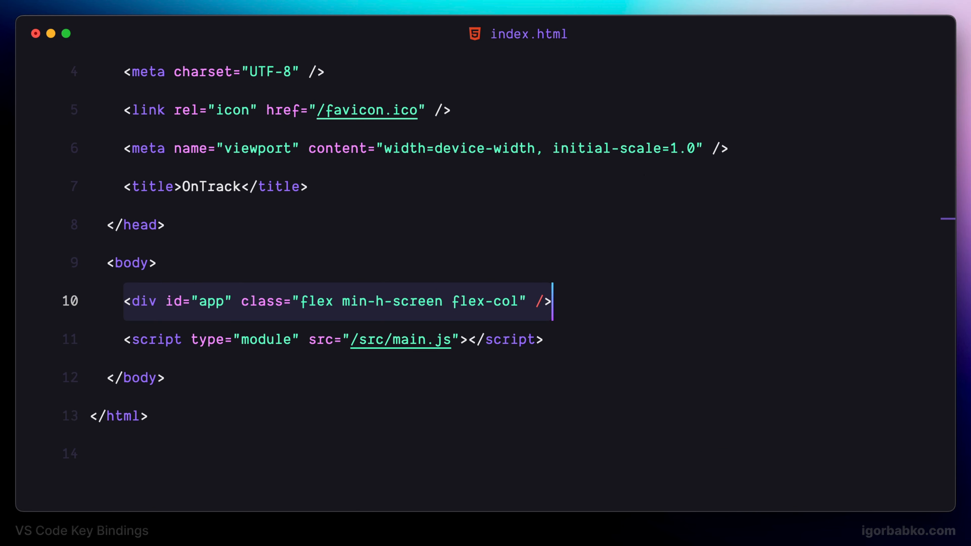
pyautogui.click(149, 301)
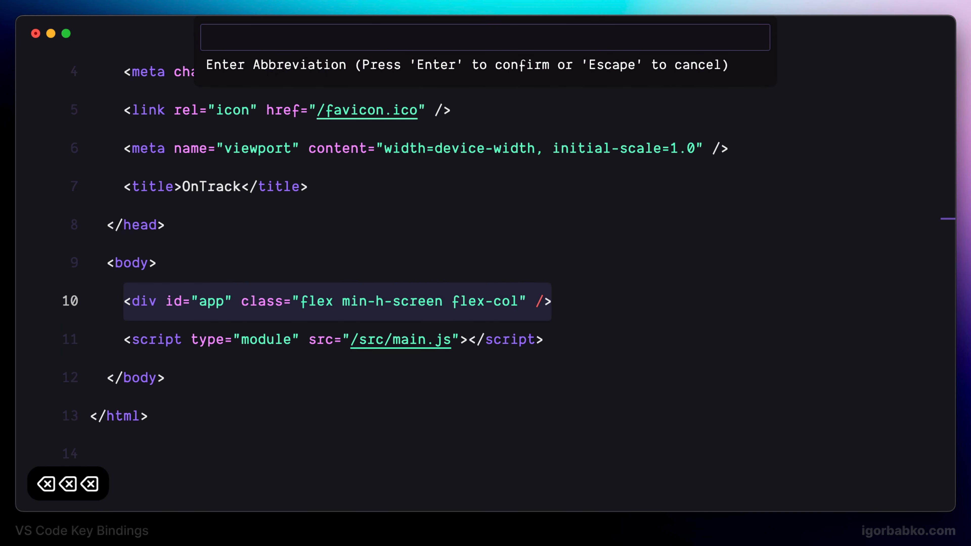
pyautogui.write('div')
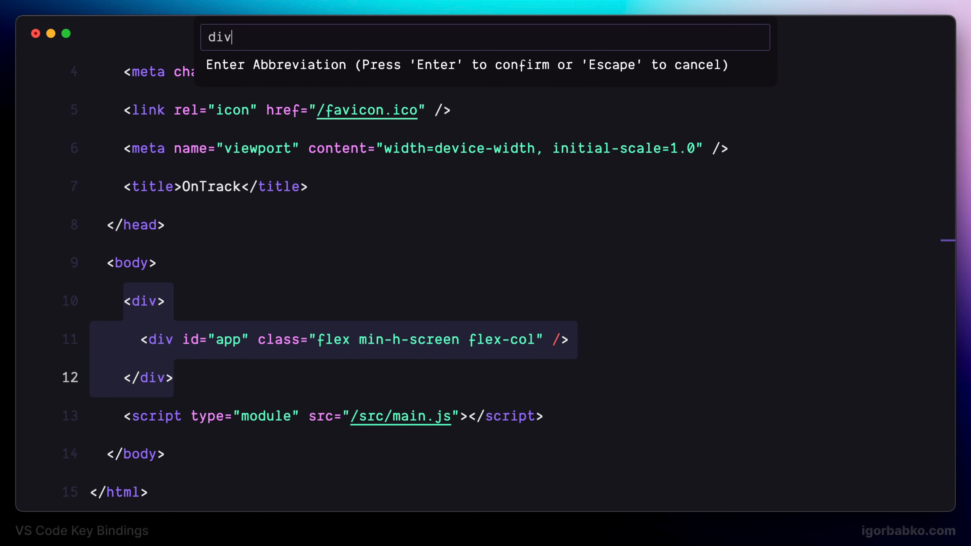
pyautogui.write('.wrapper')
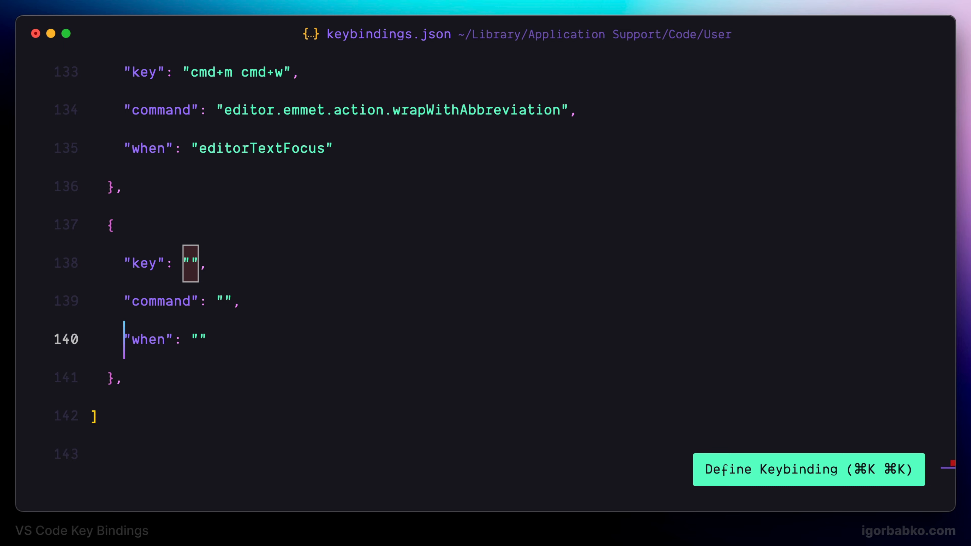
# Bind cmd+m cmd+r to editor.emmet.action.updateTag when editorTextFocus.
pyautogui.write('cmd')
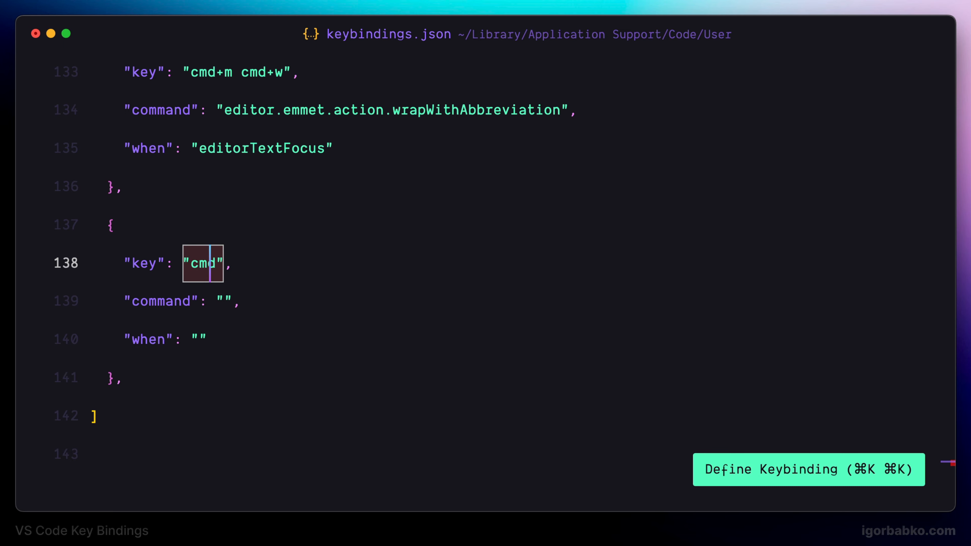
pyautogui.write('+m cmd+r')
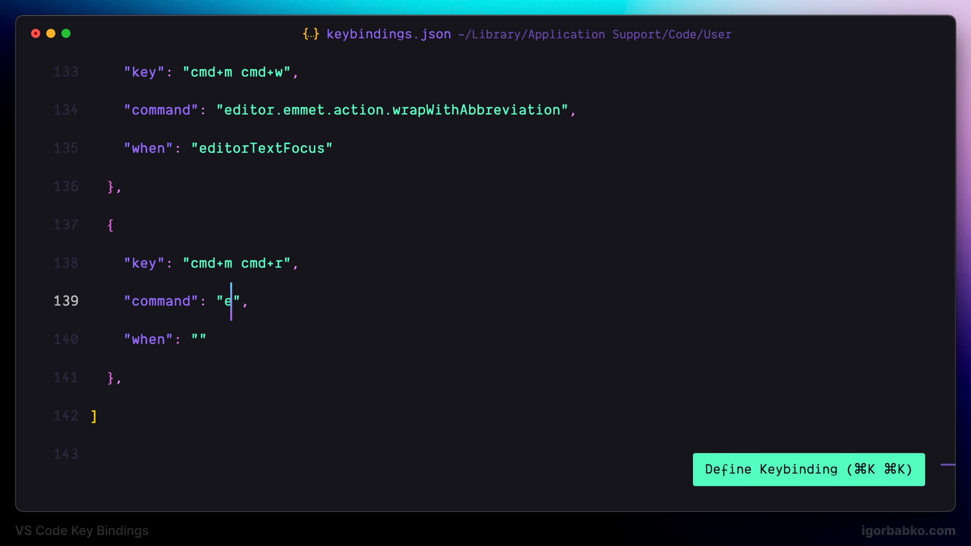
pyautogui.write('ditor.emmet.action')
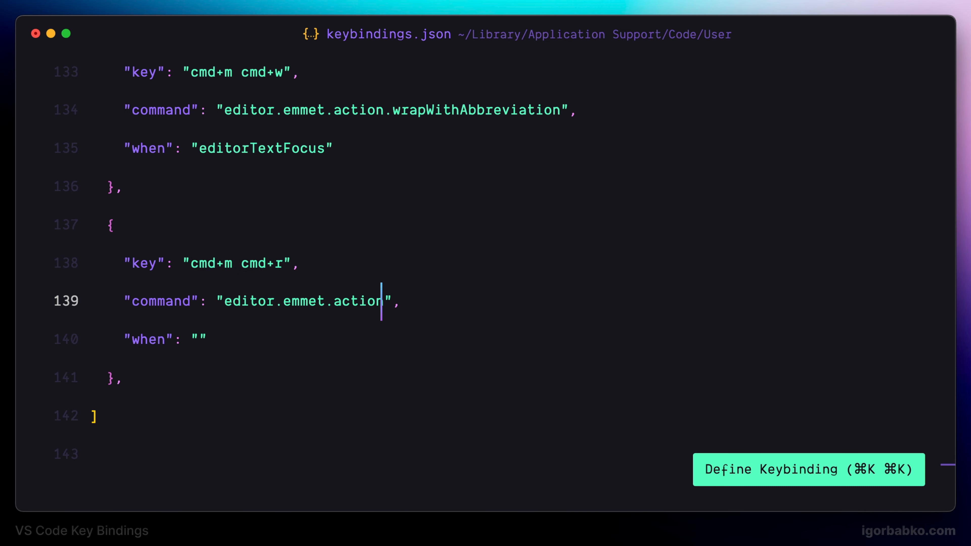
pyautogui.write('.updateTag')
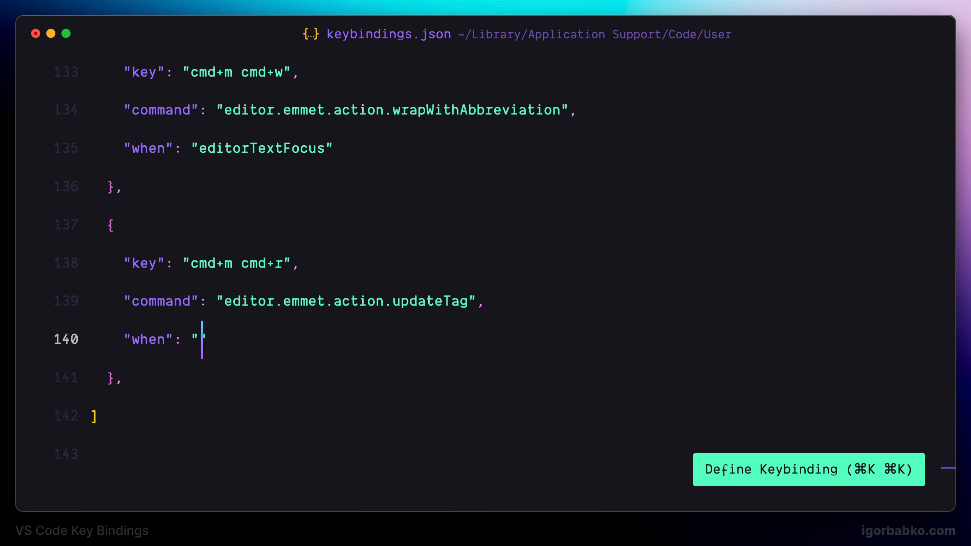
pyautogui.write('editorTex')
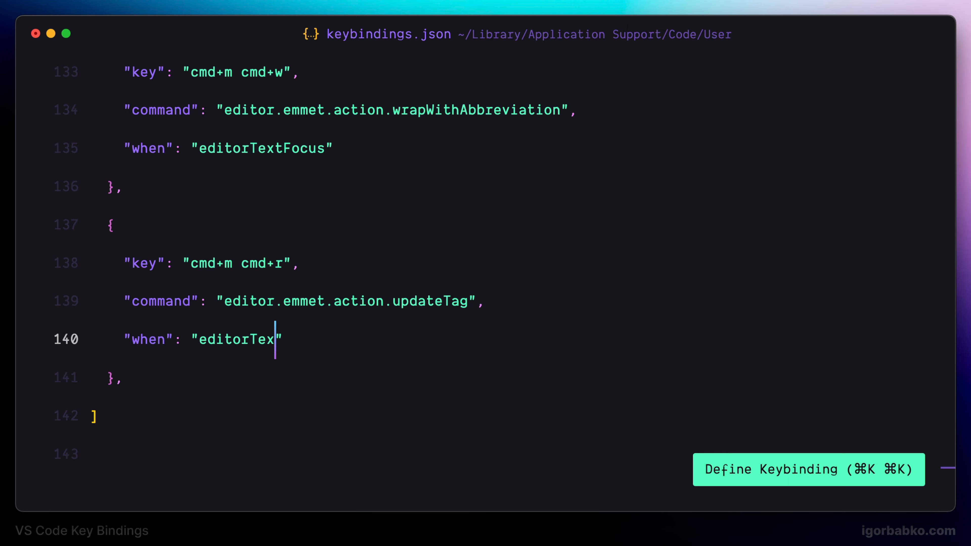
pyautogui.press('cmd+p')
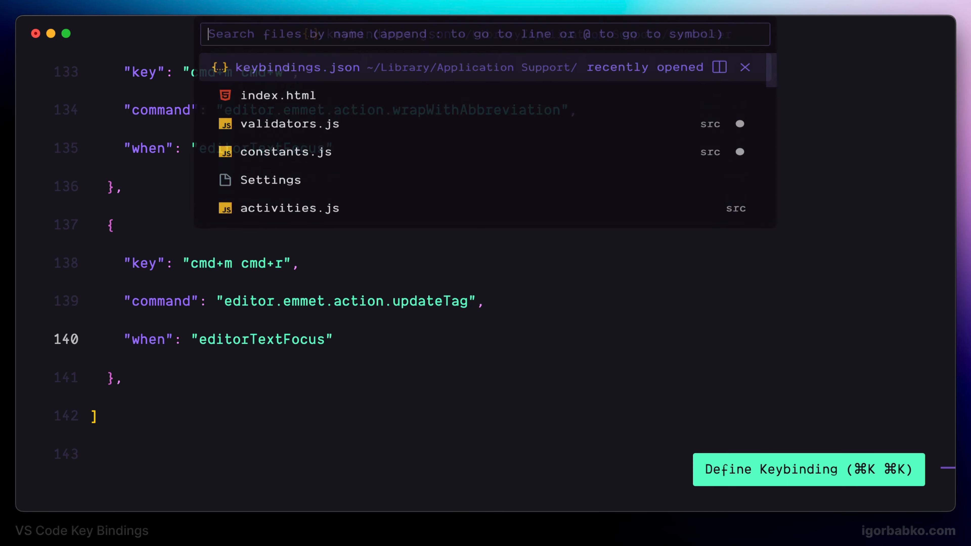
# In index.html, rename the app div to a section element with the update tag shortcut.
pyautogui.click(278, 94)
pyautogui.write('div')
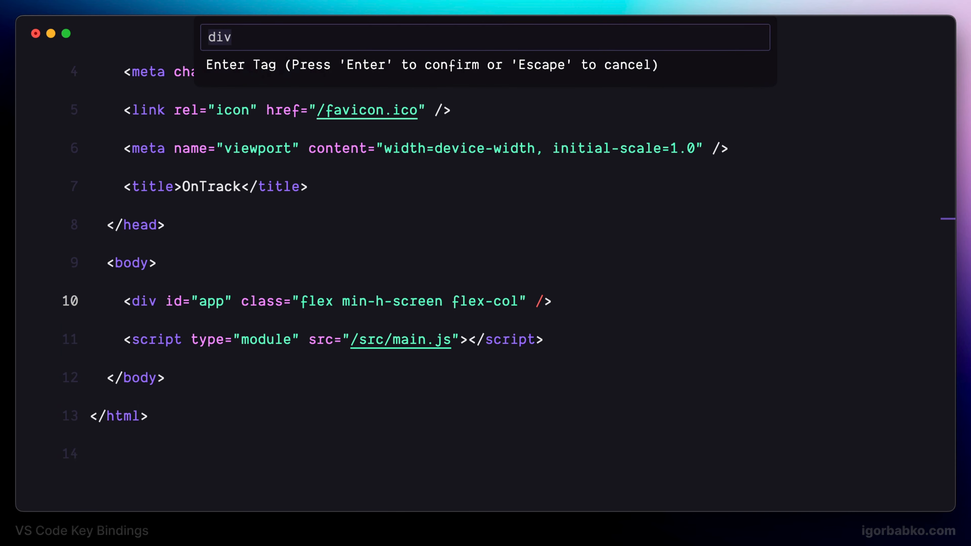
pyautogui.write('sect')
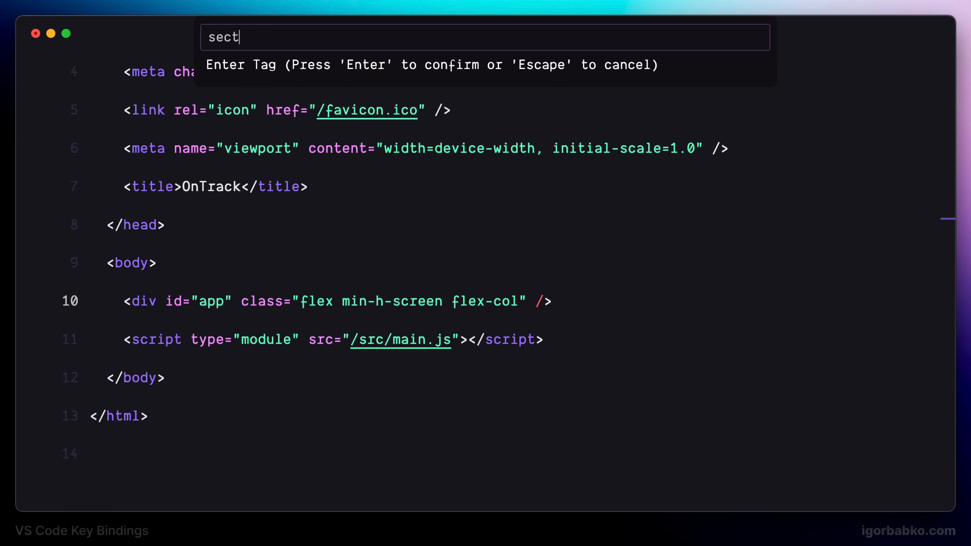
pyautogui.write('ion')
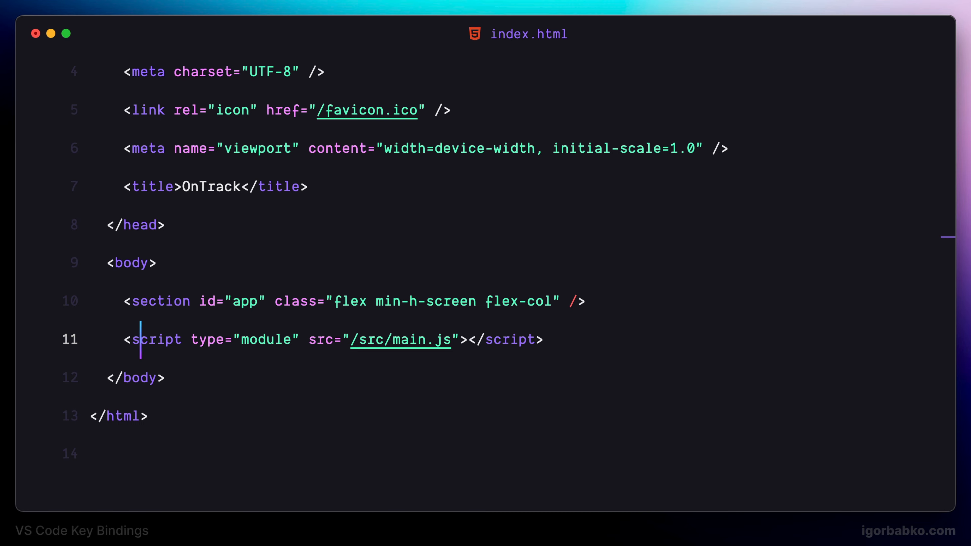
pyautogui.press('cmd+p')
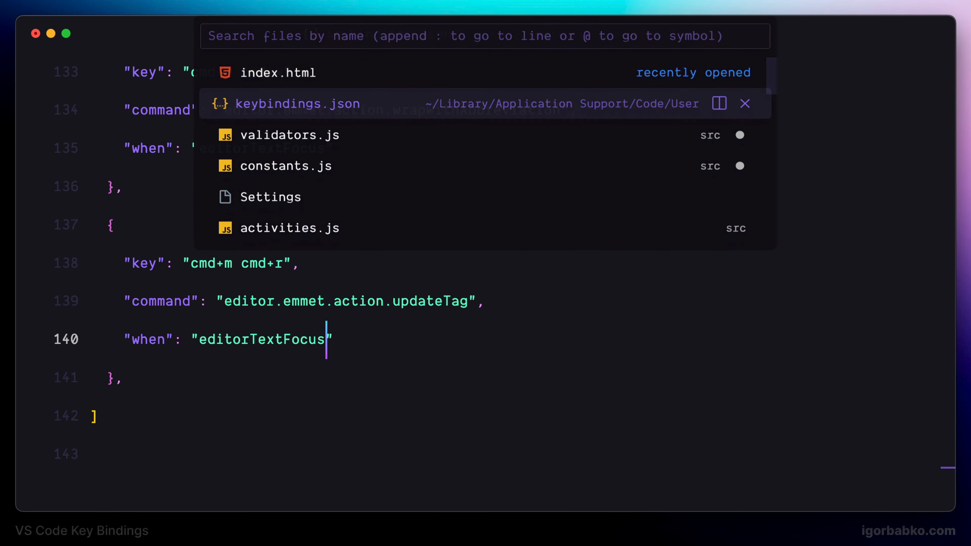
# In keybindings.json, change the duplicated entry's command to editor.emmet.action.removeTag.
pyautogui.click(298, 103)
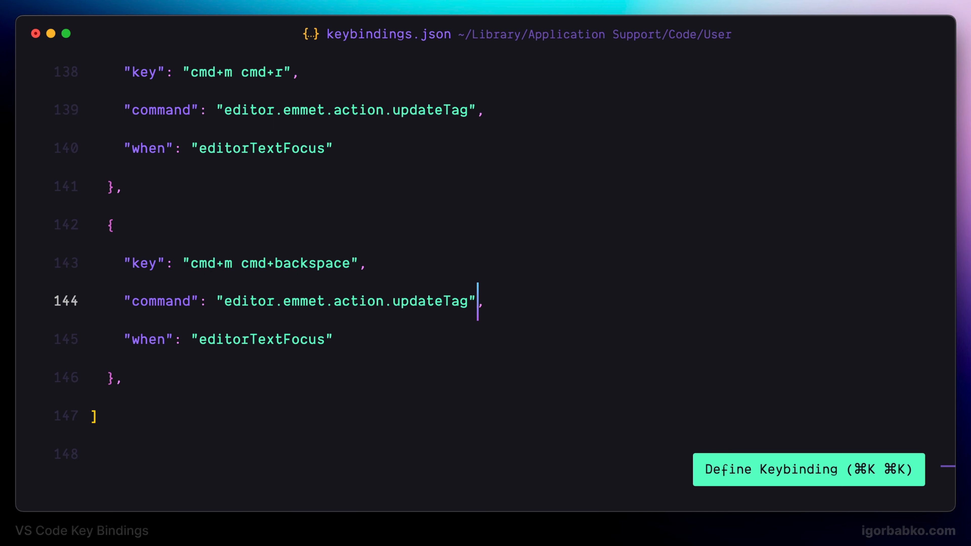
pyautogui.press('Backspace')
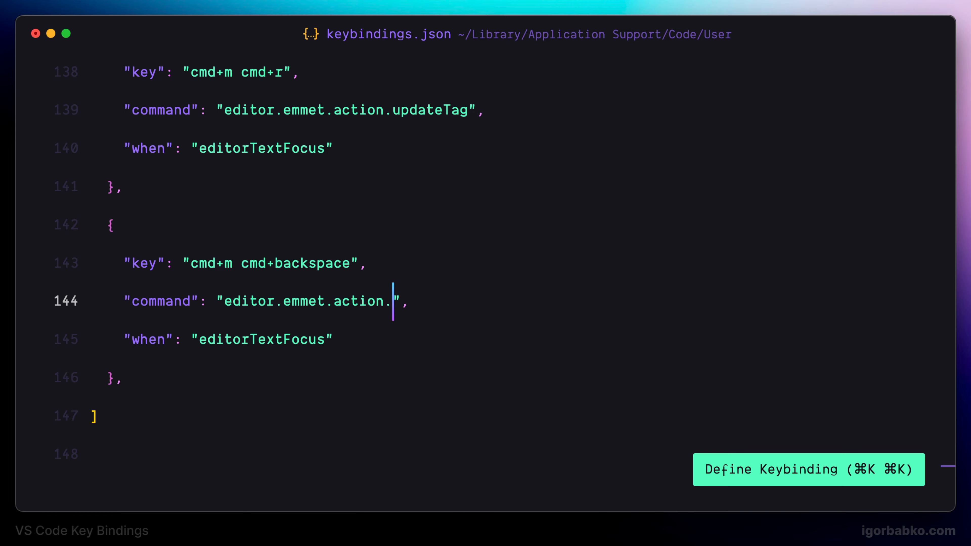
pyautogui.write('removeTag')
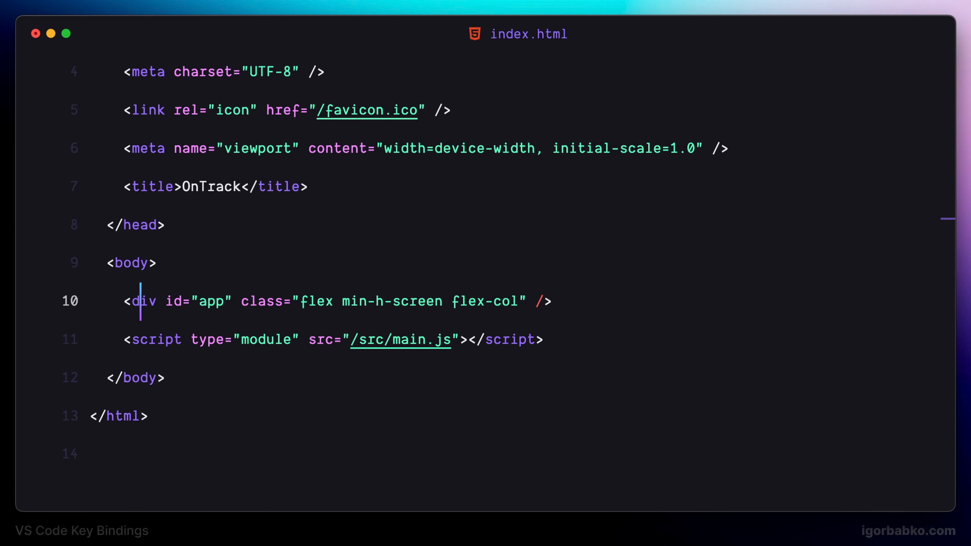
# Return to keybindings.json to duplicate the cmd+m cmd+r updateTag entry.
pyautogui.press('cmd+m')
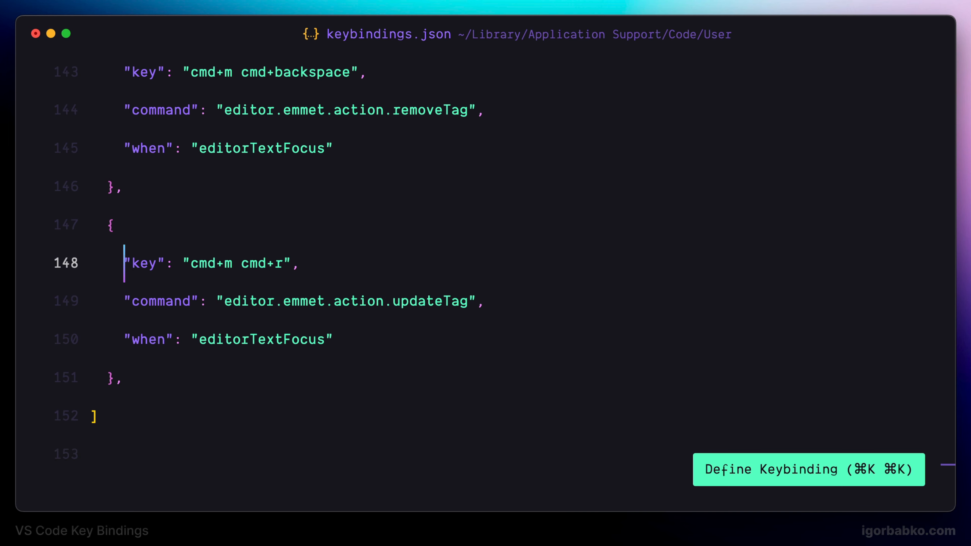
# Change the copied entry to key cmd+m cmd+m with command editor.emmet.action.matchTag.
pyautogui.click(284, 262)
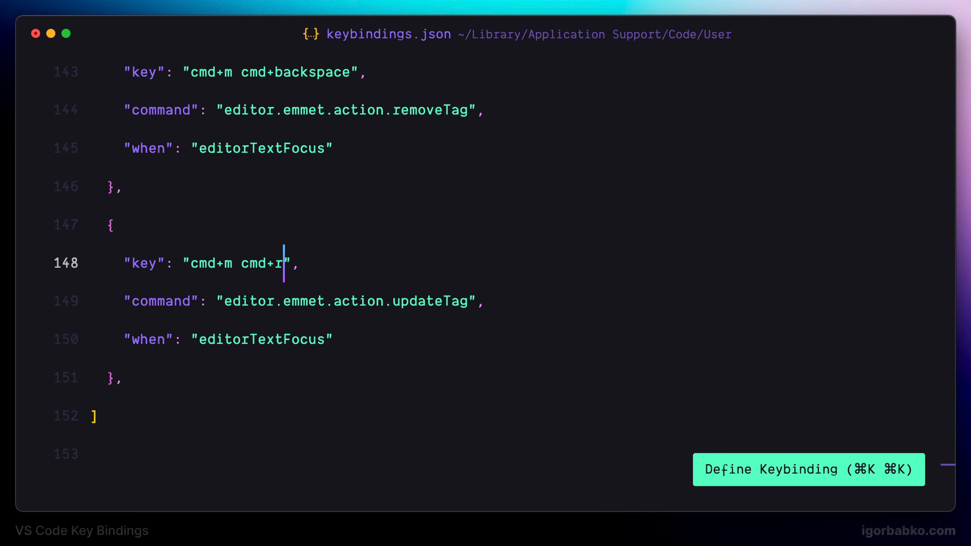
pyautogui.write('m')
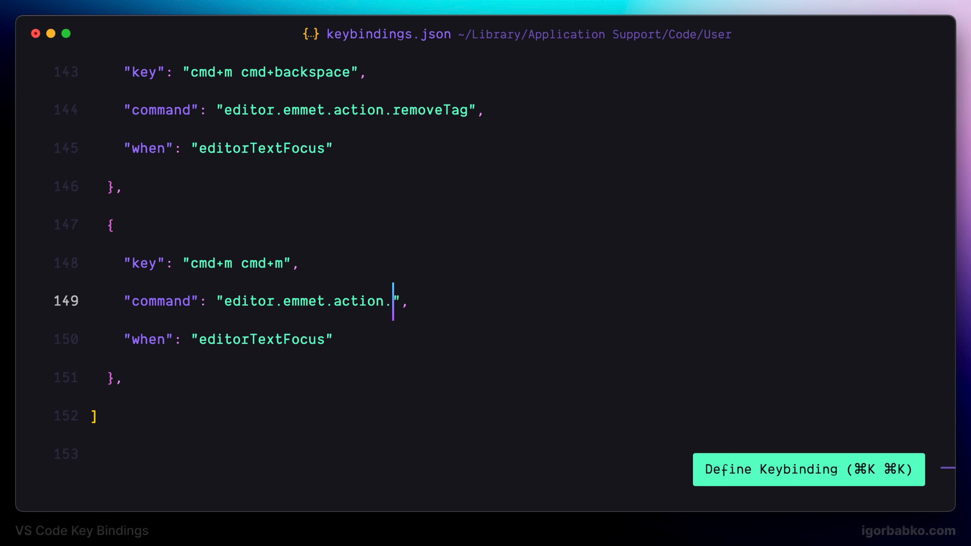
pyautogui.write('match')
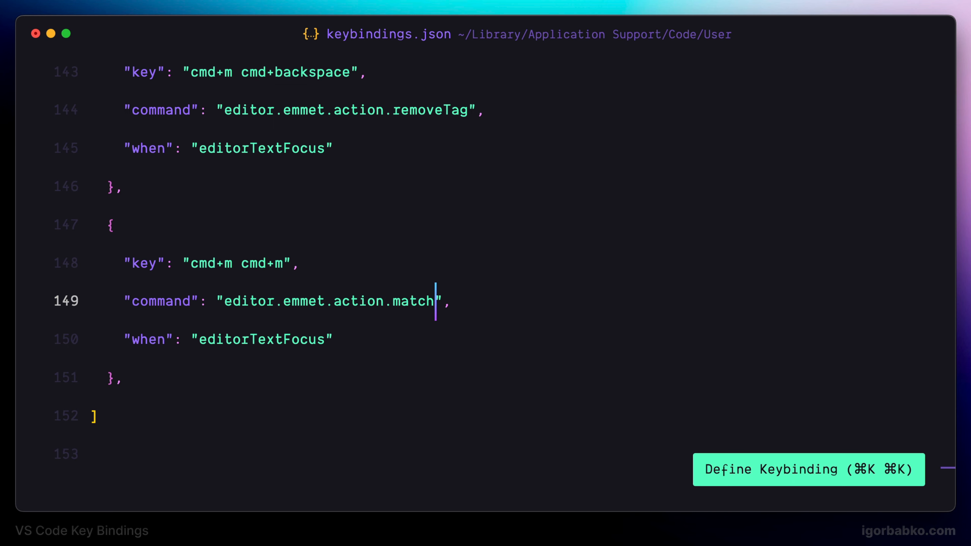
pyautogui.write('Tag')
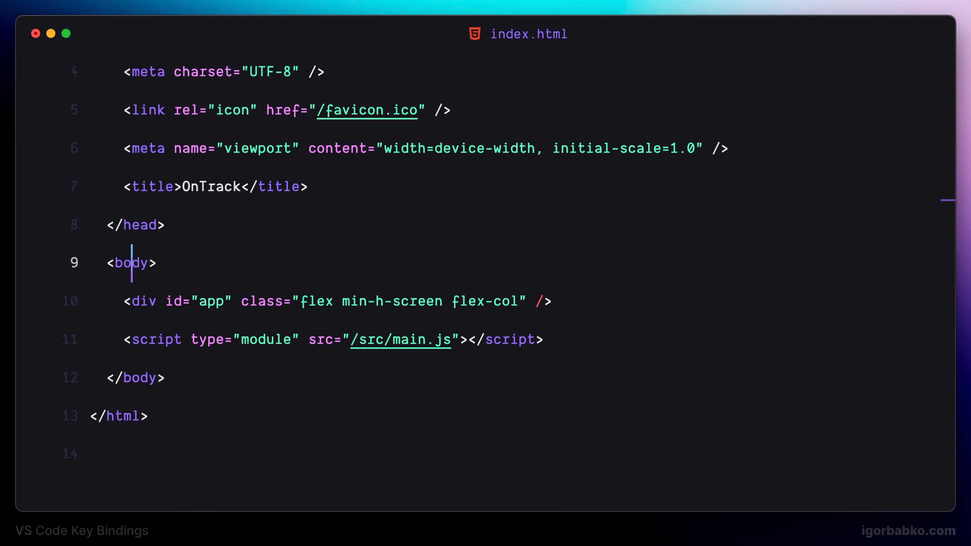
# Use cmd+m cmd+m to jump from <body> to </body>, then between the html tags.
pyautogui.press('cmd+m')
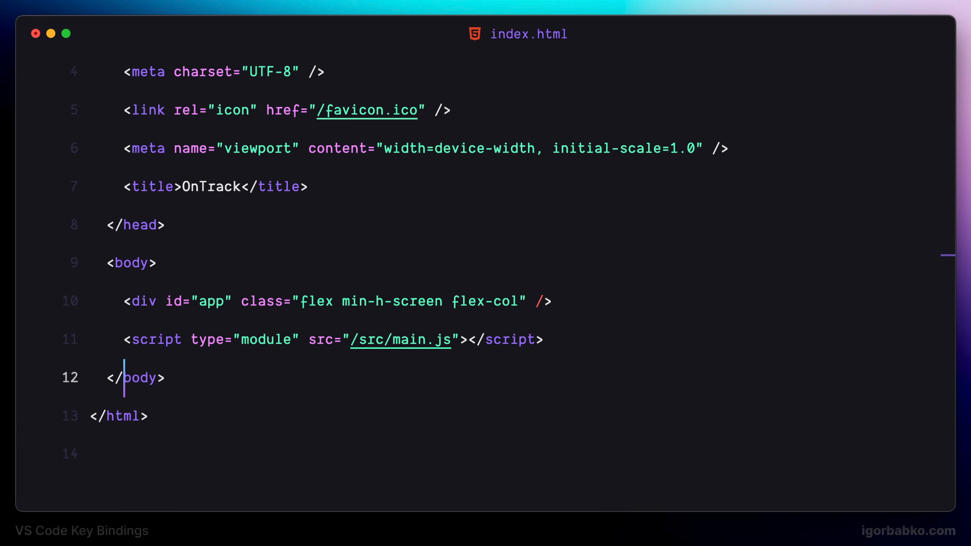
pyautogui.press('cmd+m')
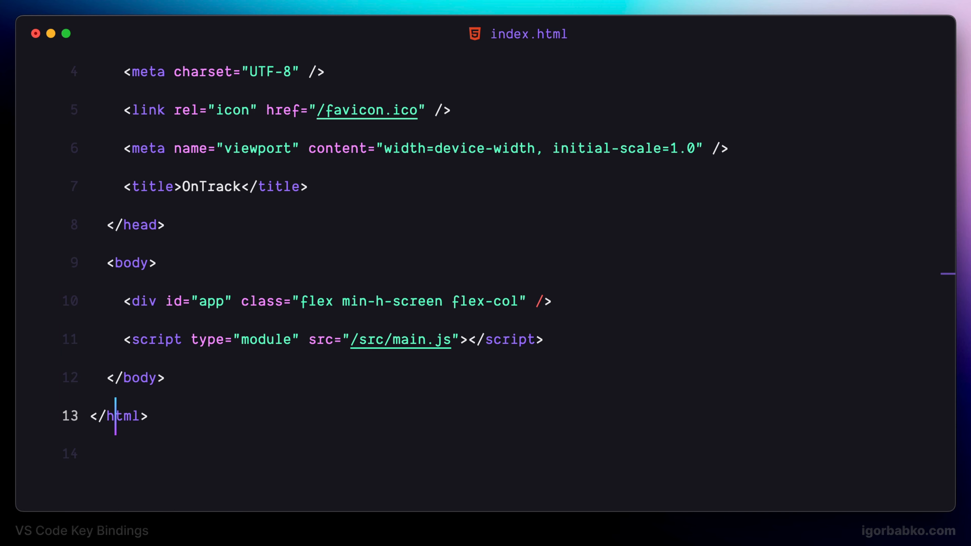
pyautogui.press('cmd+m')
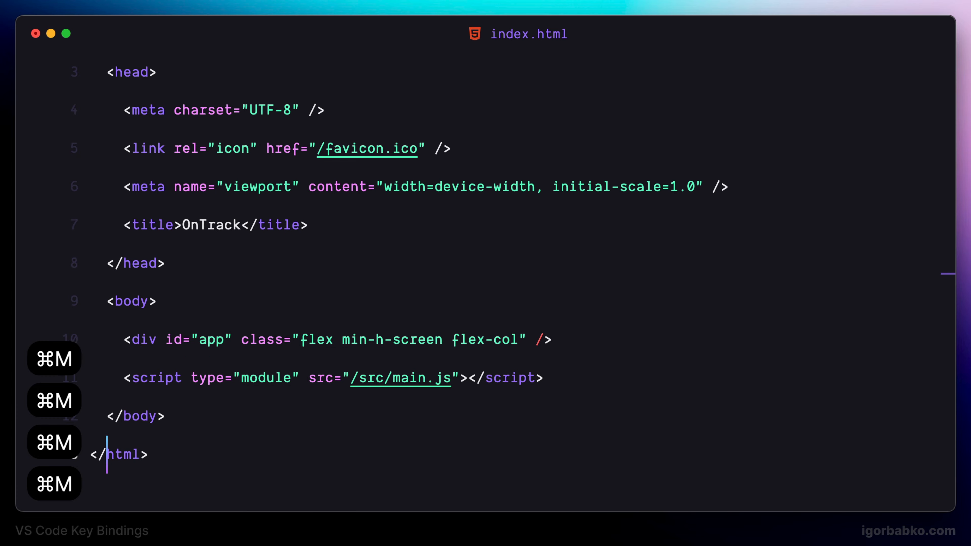